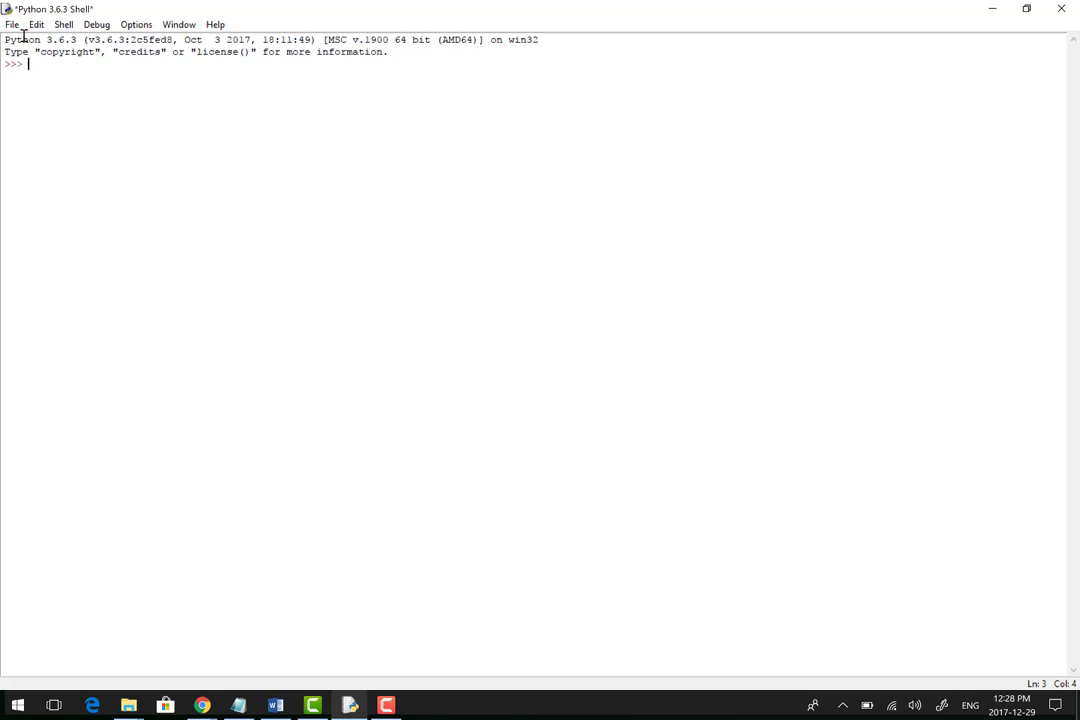
Assign subtotal=80 in the shell.
text(subtotal)
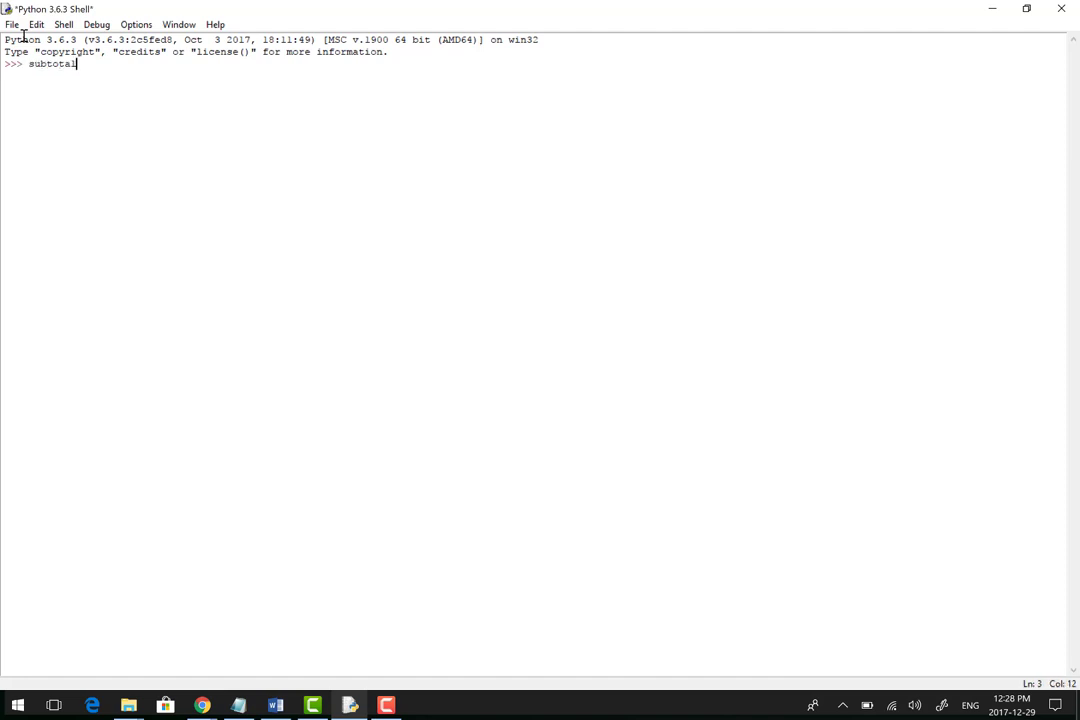
text(=80)
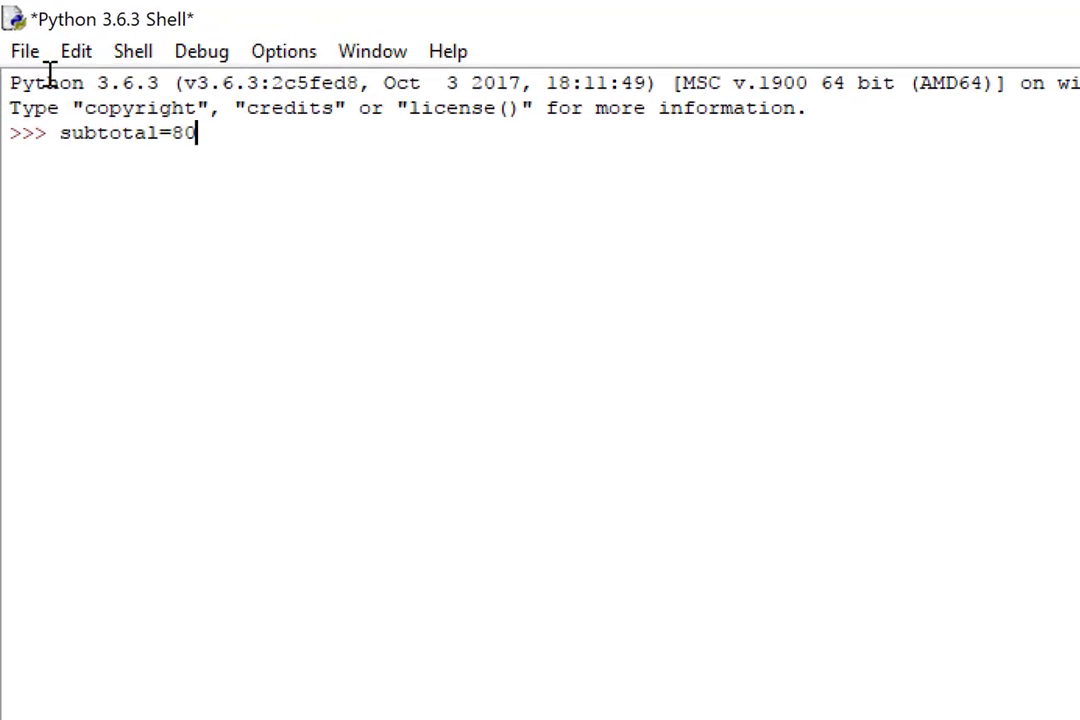
key(Return)
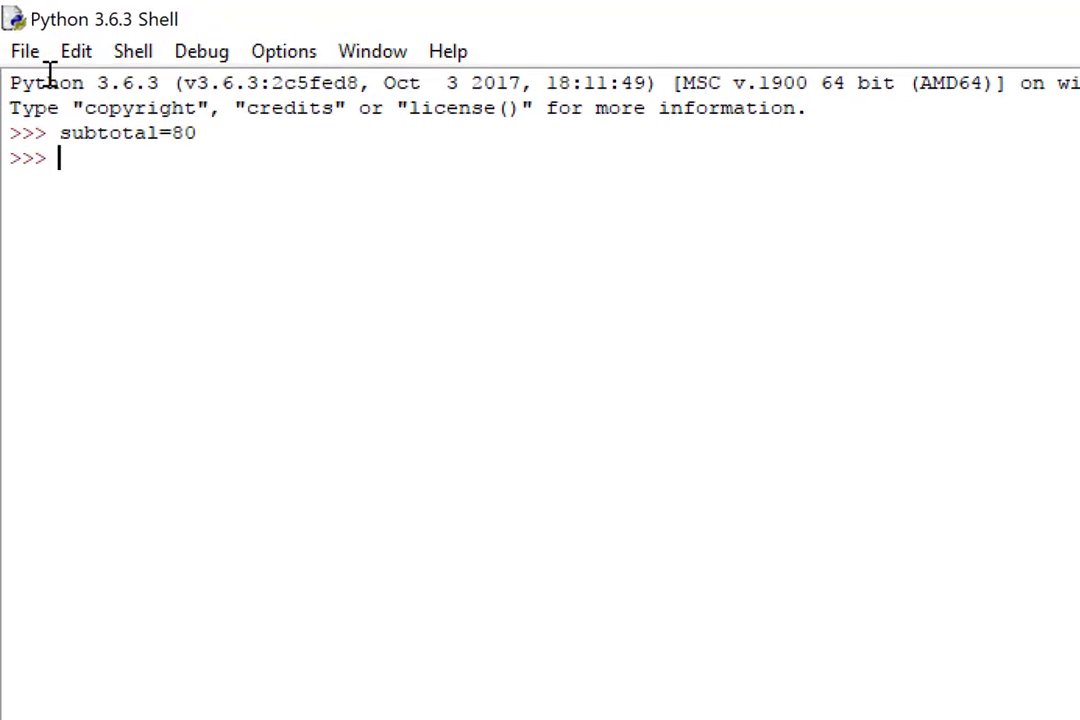
Evaluate subtotal>300 and subtotal<300, returning False and True.
text(subtotal)
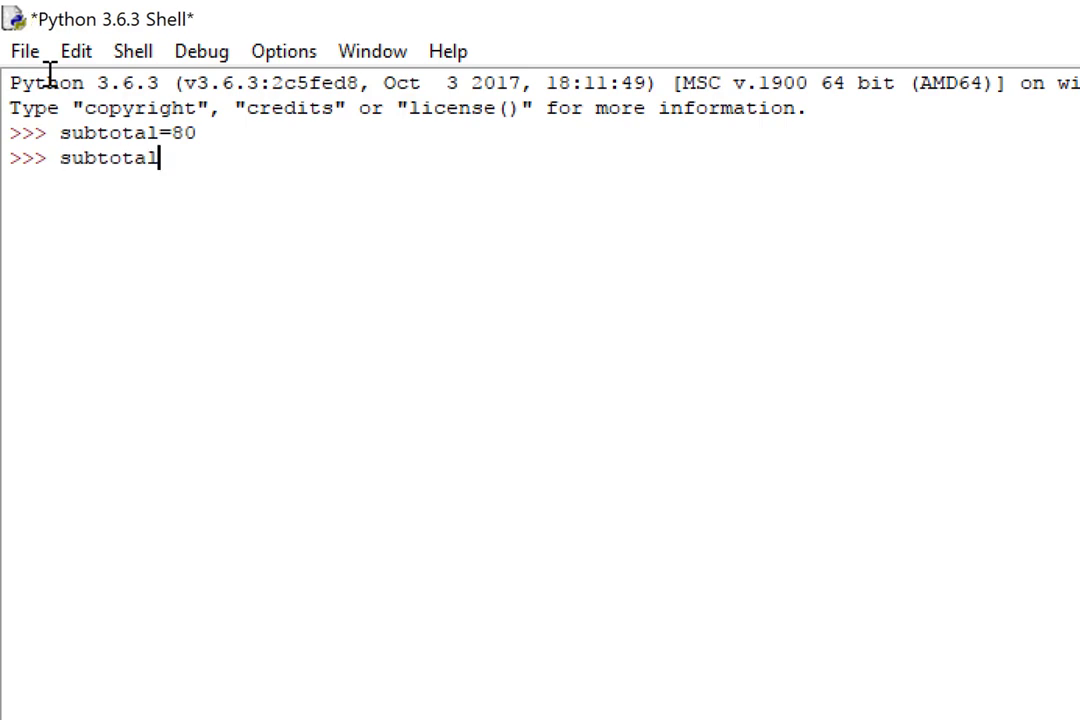
text(>)
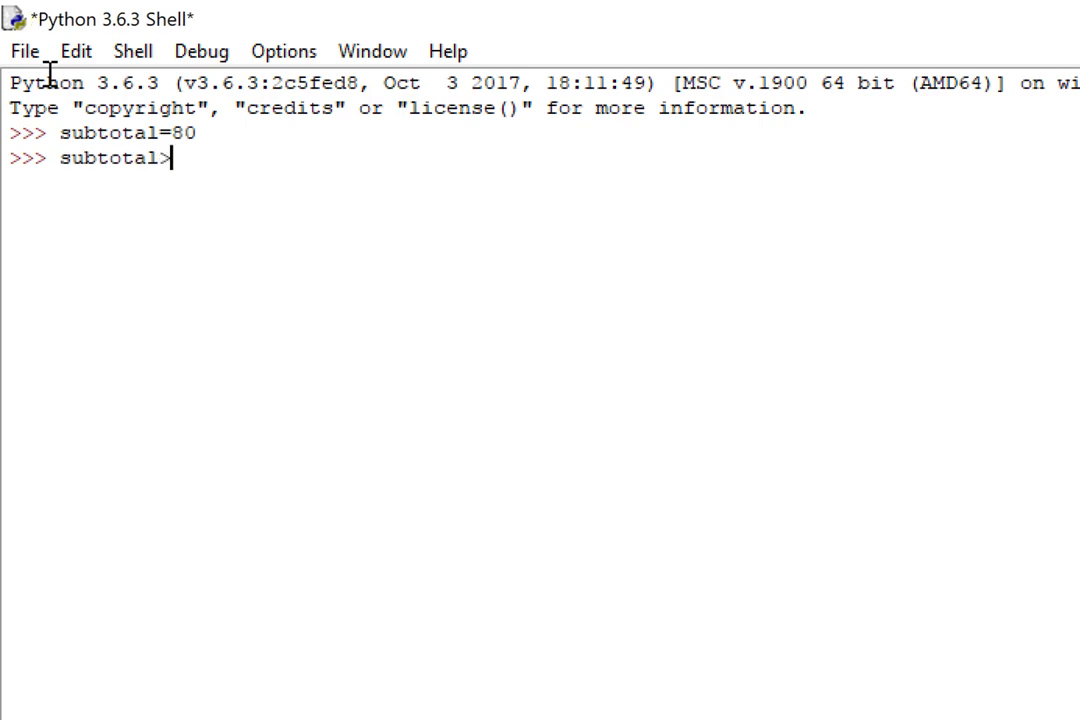
key(Return)
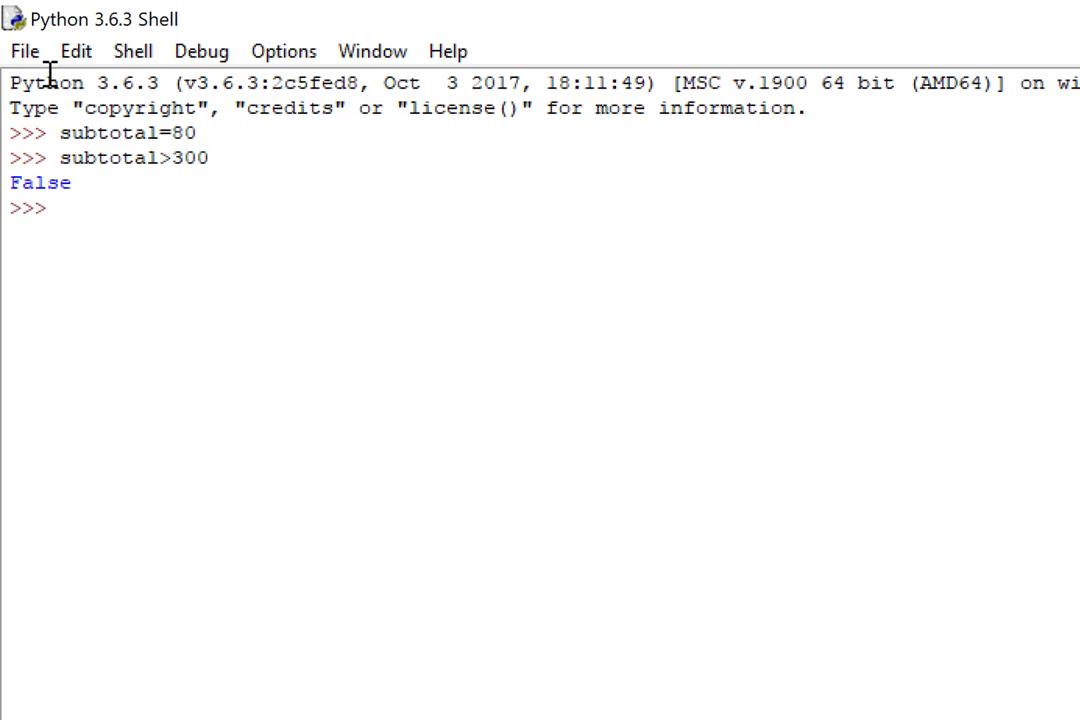
text(subtotal)
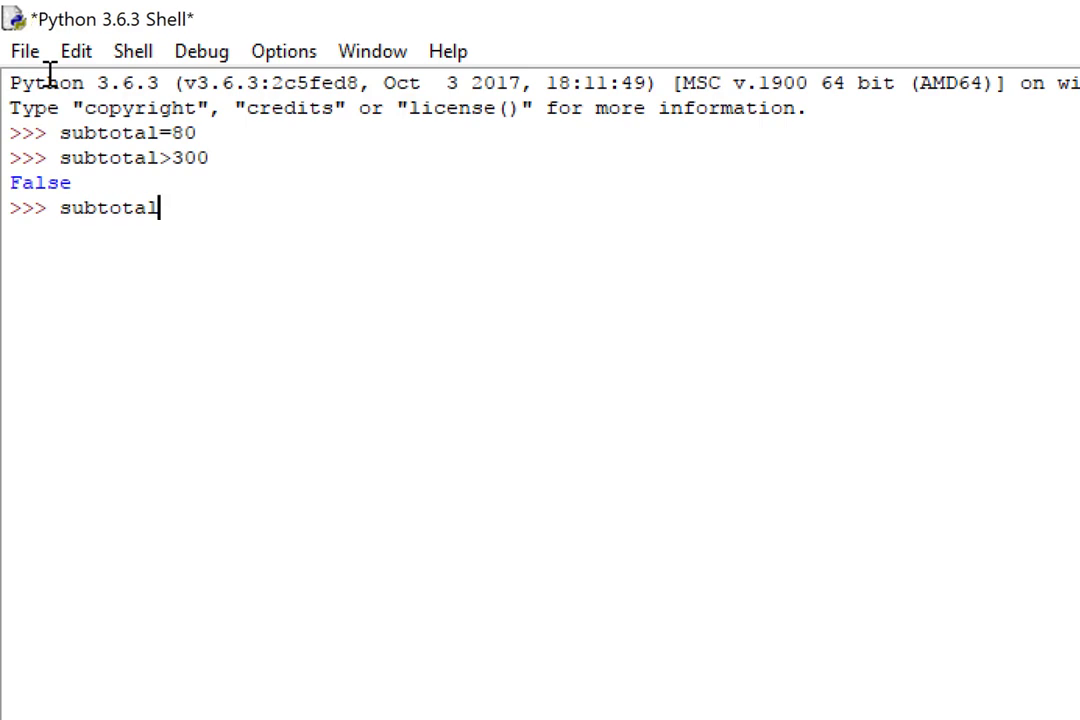
text(<300)
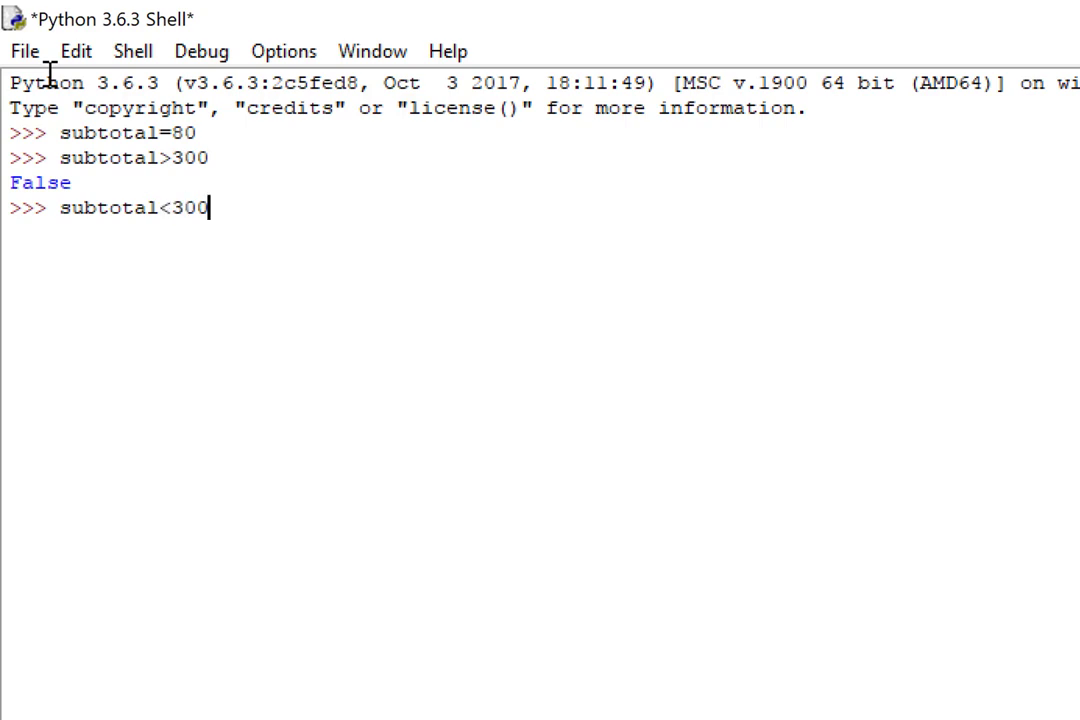
key(Return)
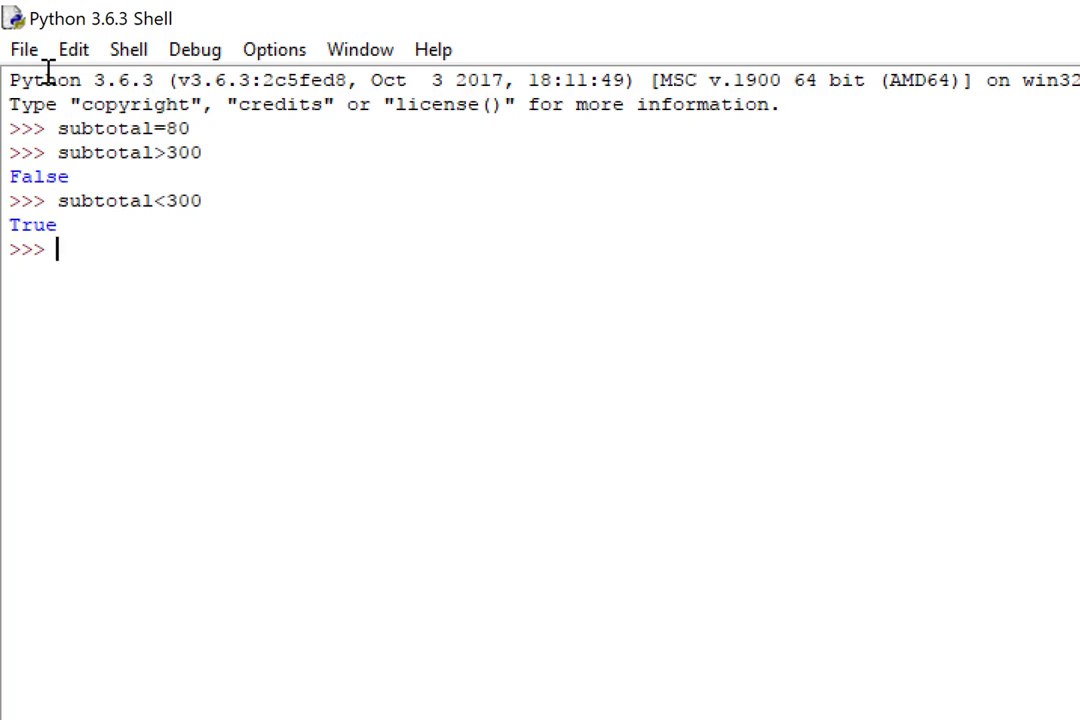
Evaluate subtotal==300, fixing the single '=', to get False, then start a new subtotal line.
text(subtotal=)
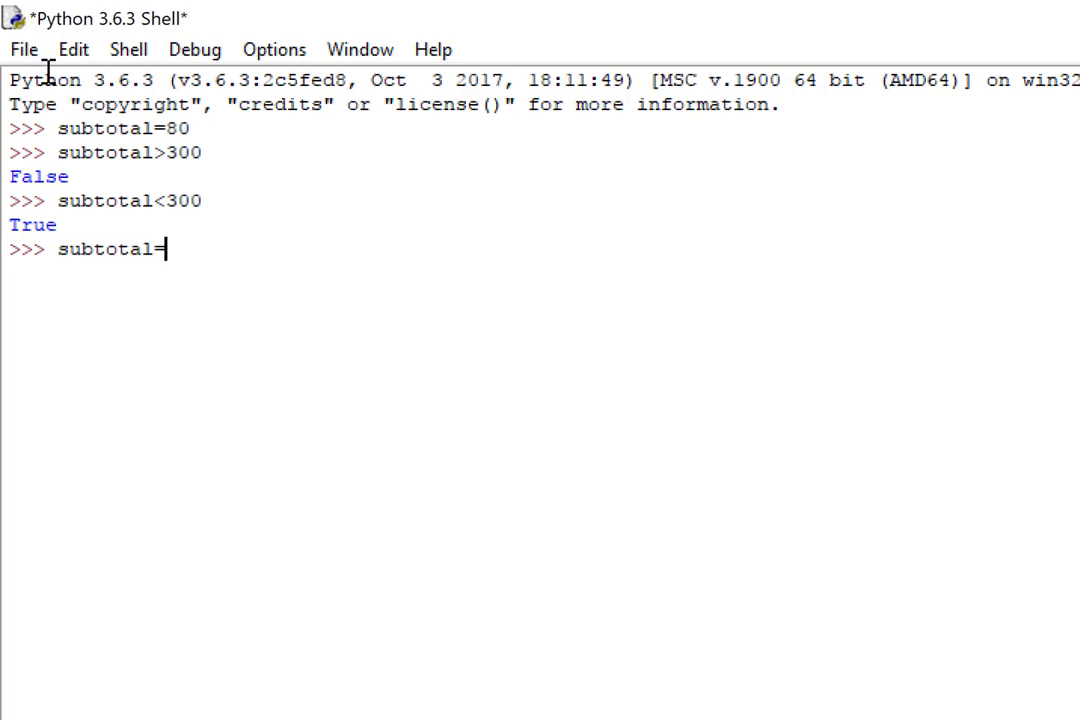
text(300)
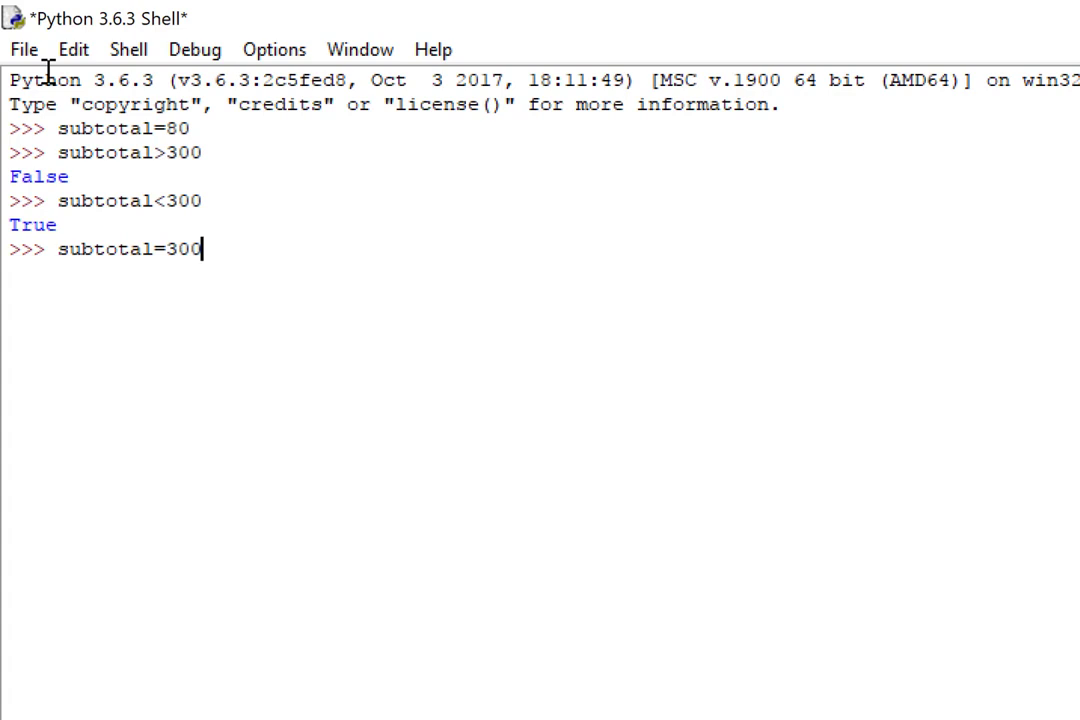
key(Backspace)
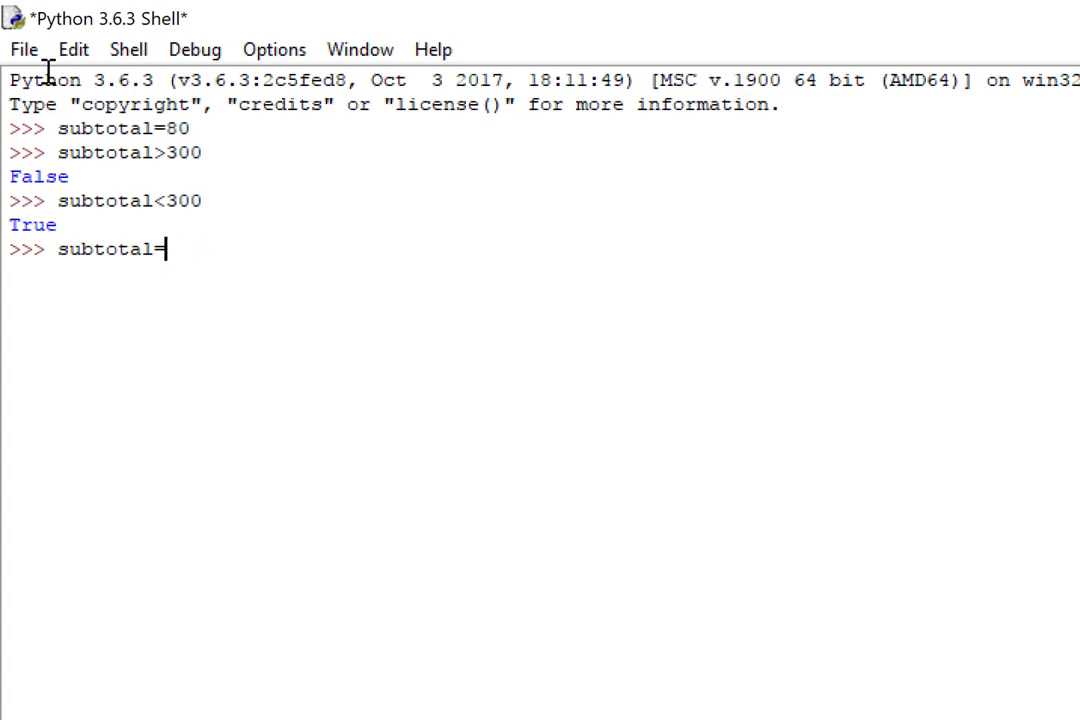
text(=)
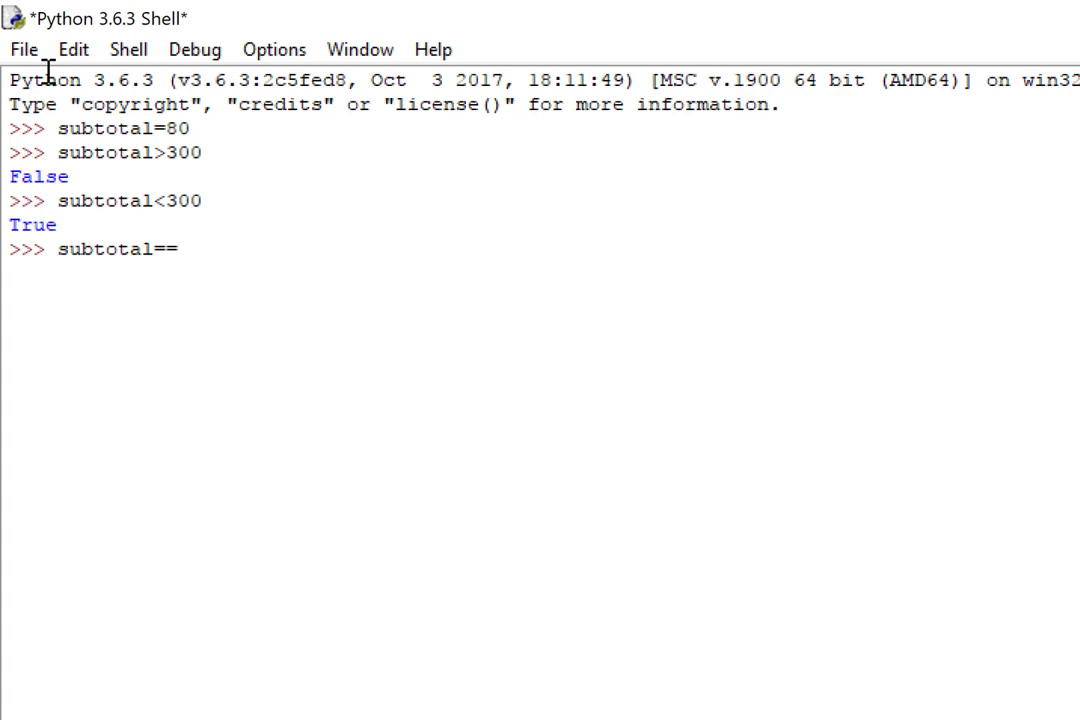
text(300)
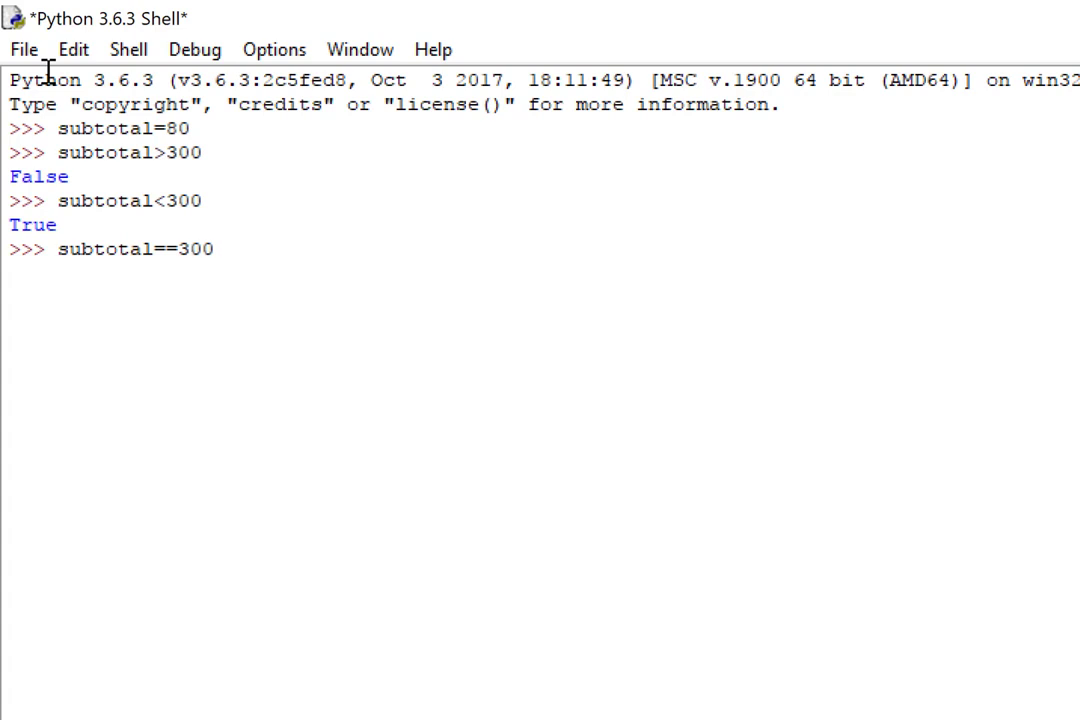
key(Return)
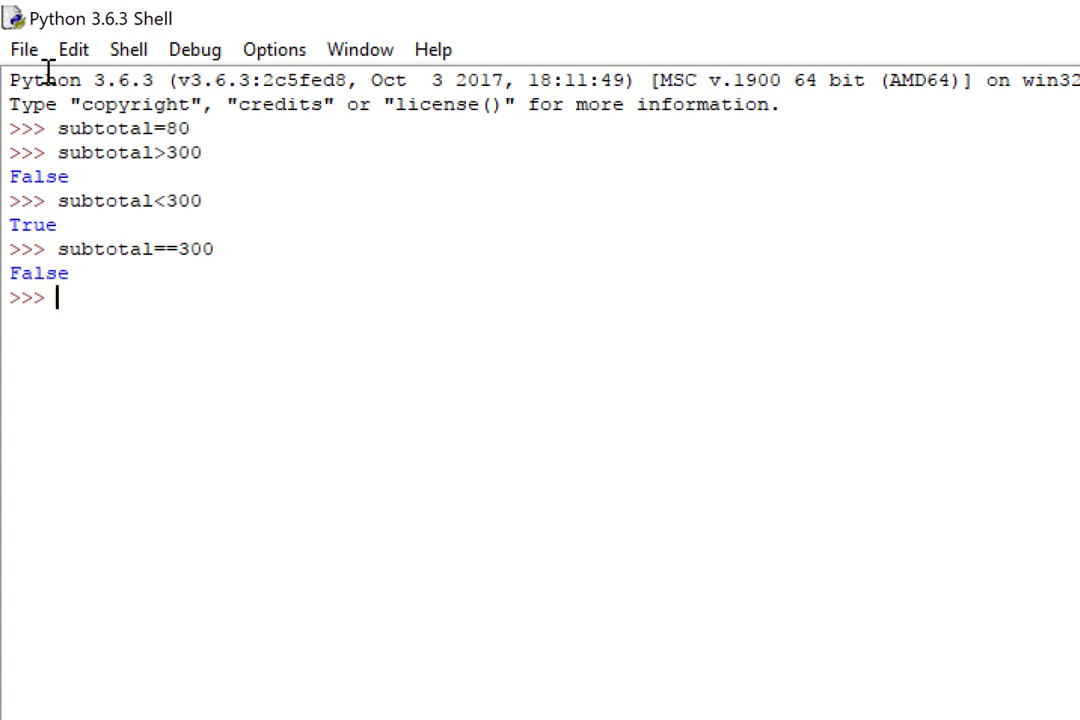
text(subtotal)
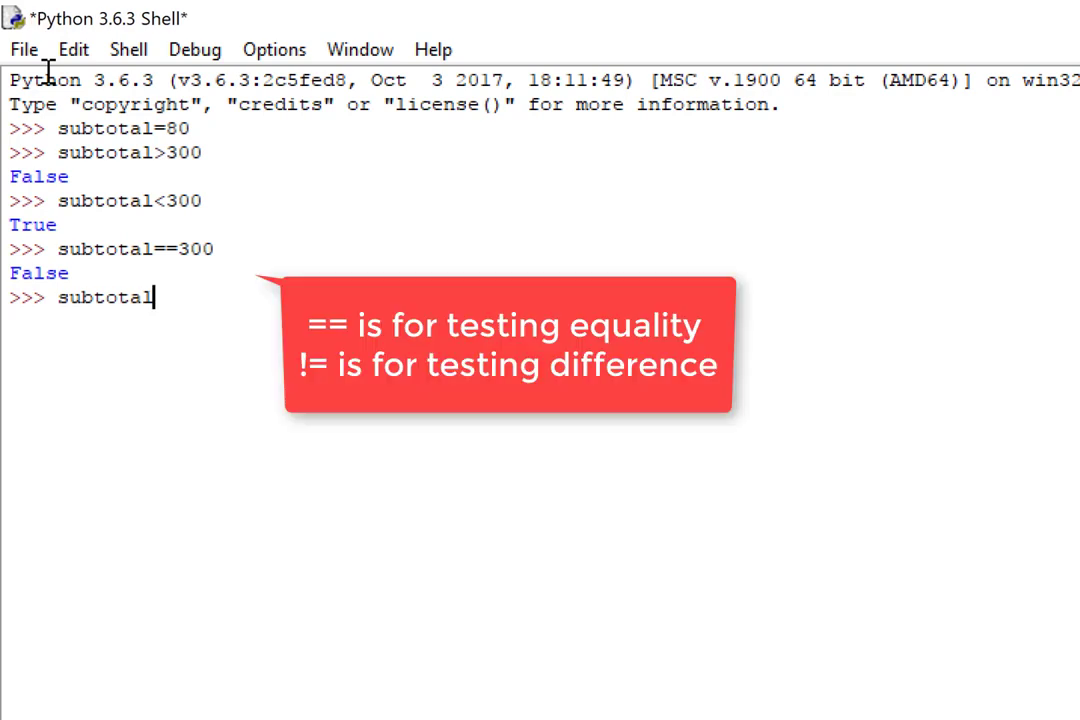
Complete the line as subtotal!=300, which evaluates to True.
text(!)
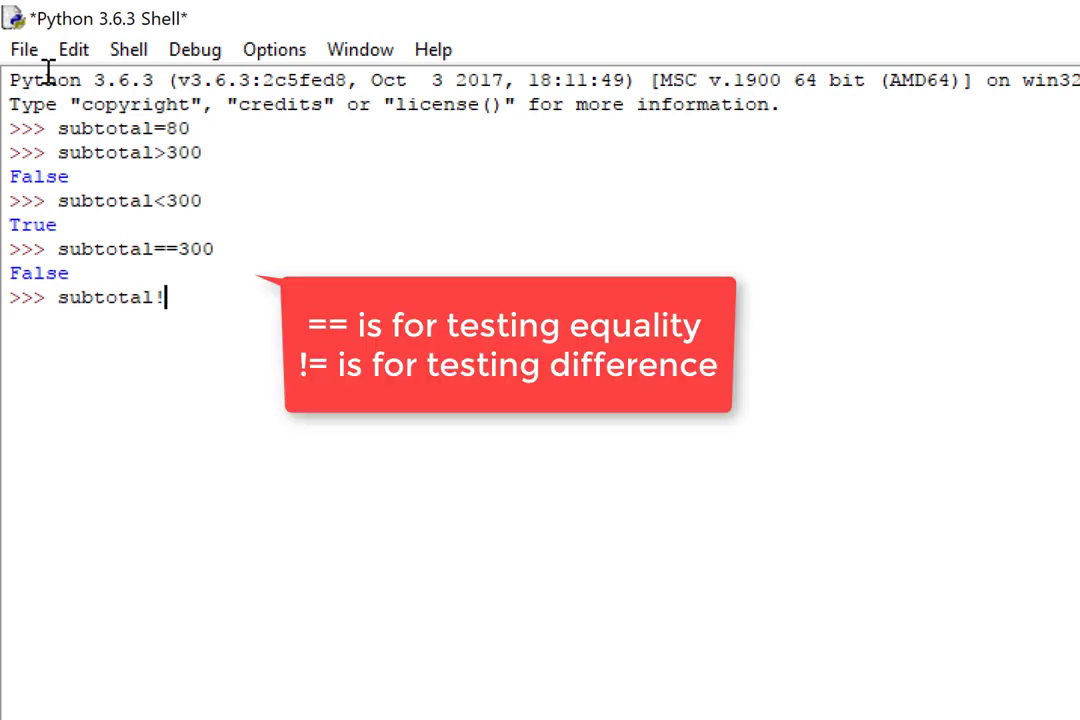
text(=300)
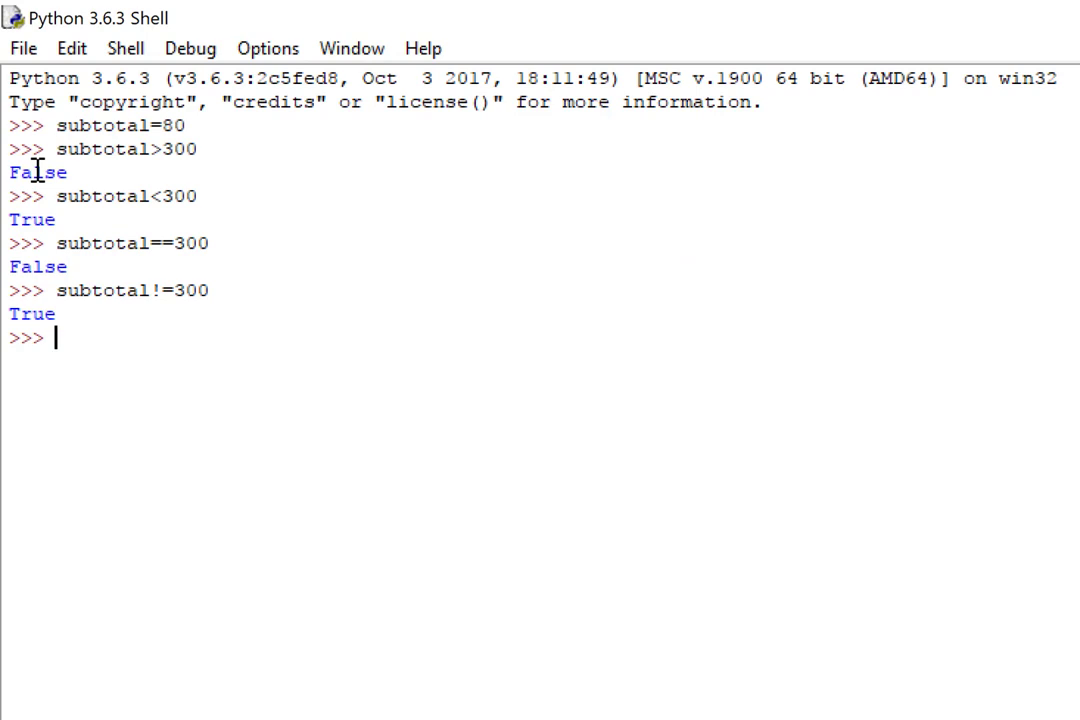
Initialize discount to 0.
text(discoun)
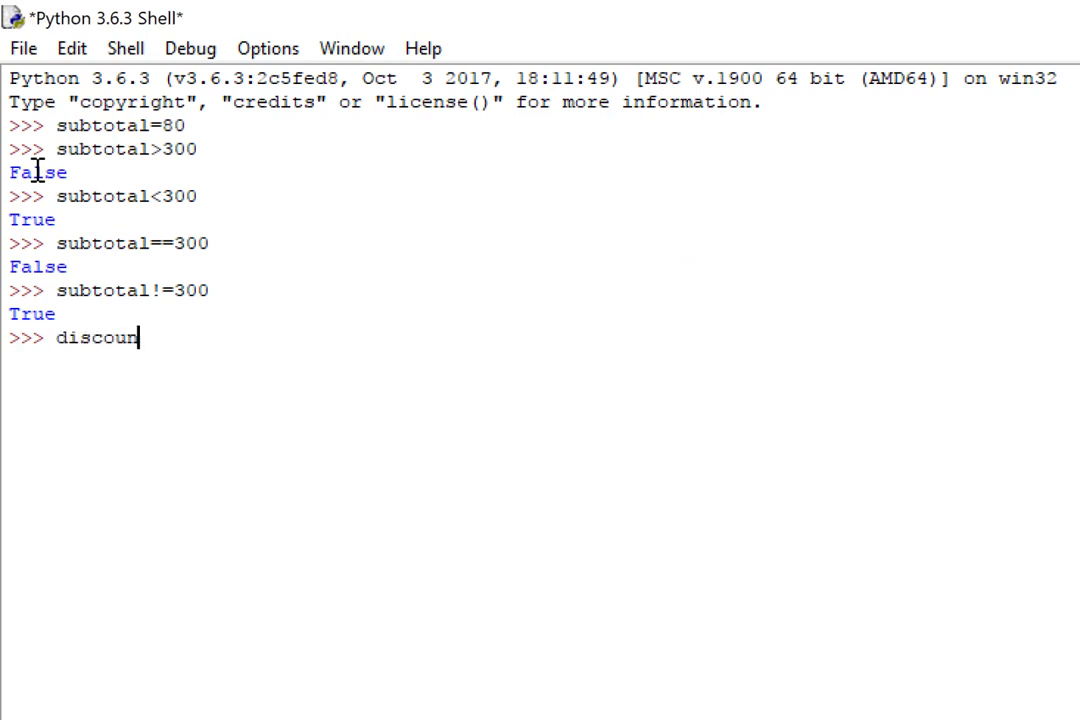
text(t=0)
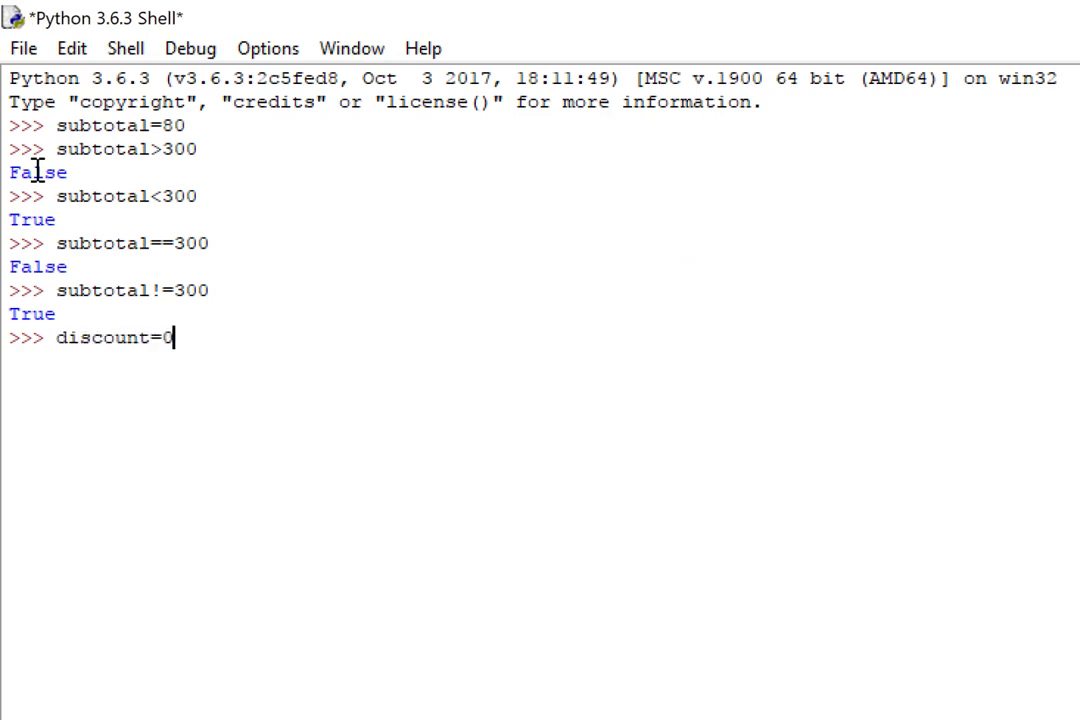
key(Return)
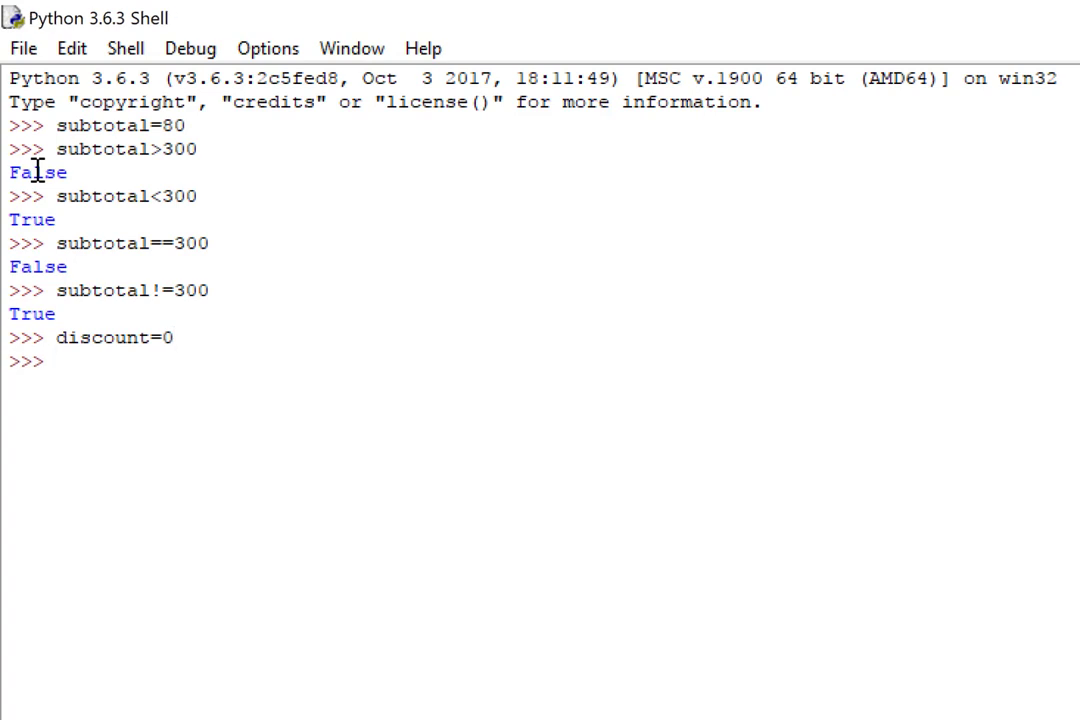
Run 'if subtotal>=300: discount=subtotal*0.05' and confirm discount is still 0.
text(if subtotal)
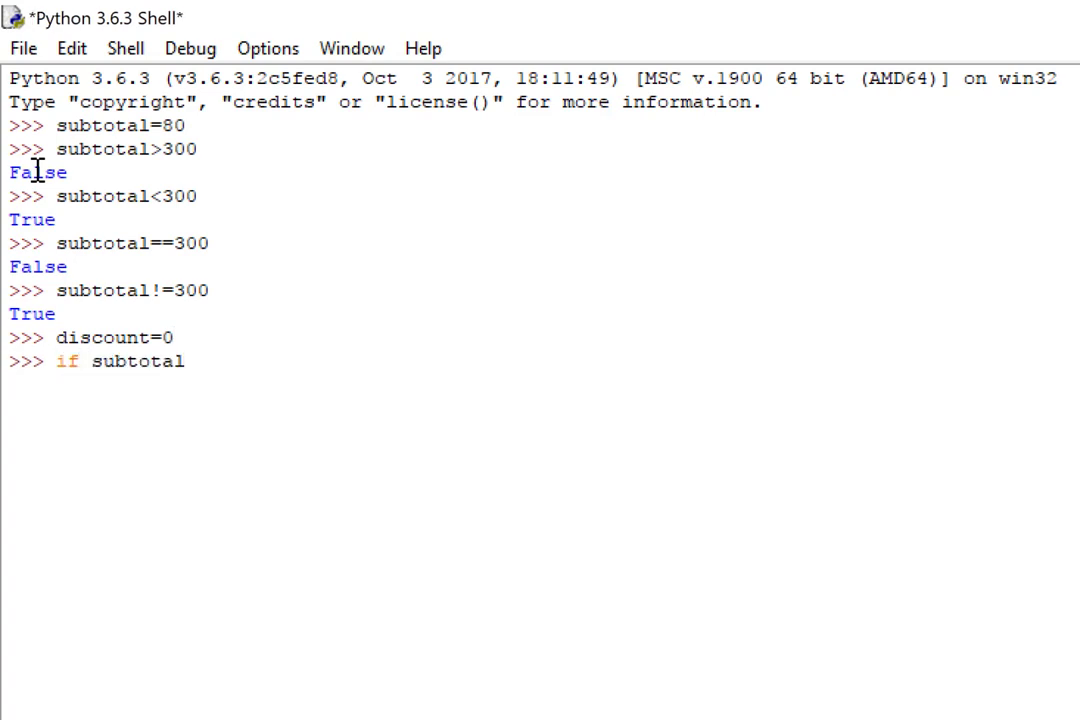
text(>)
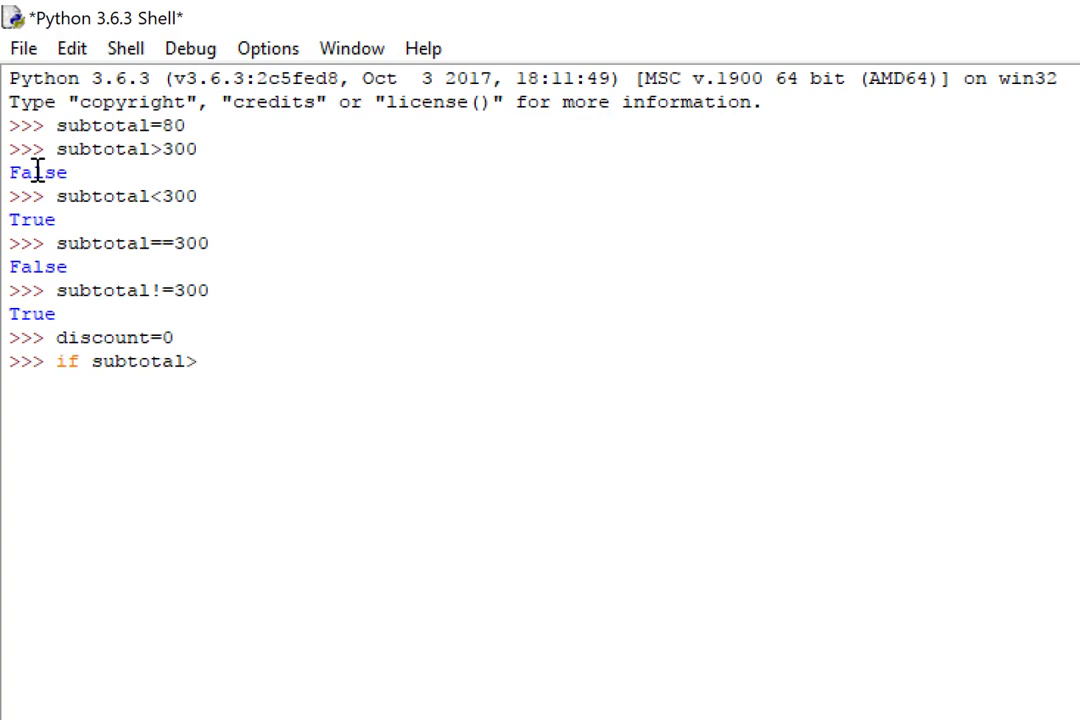
text(=300)
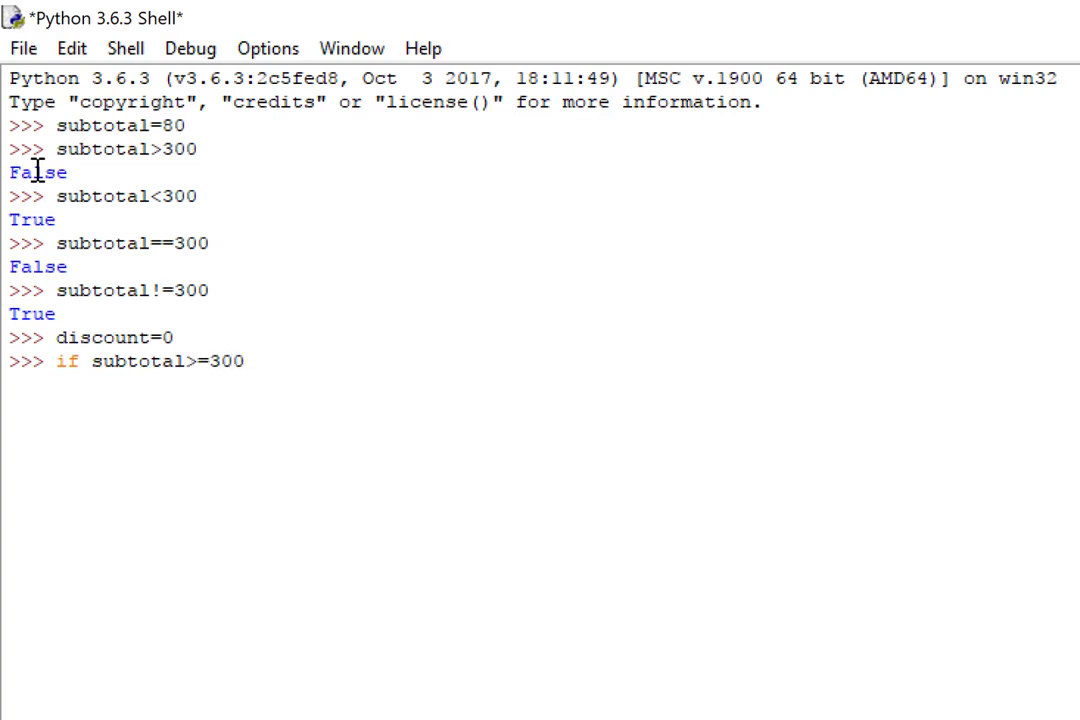
text(:)
text(disco)
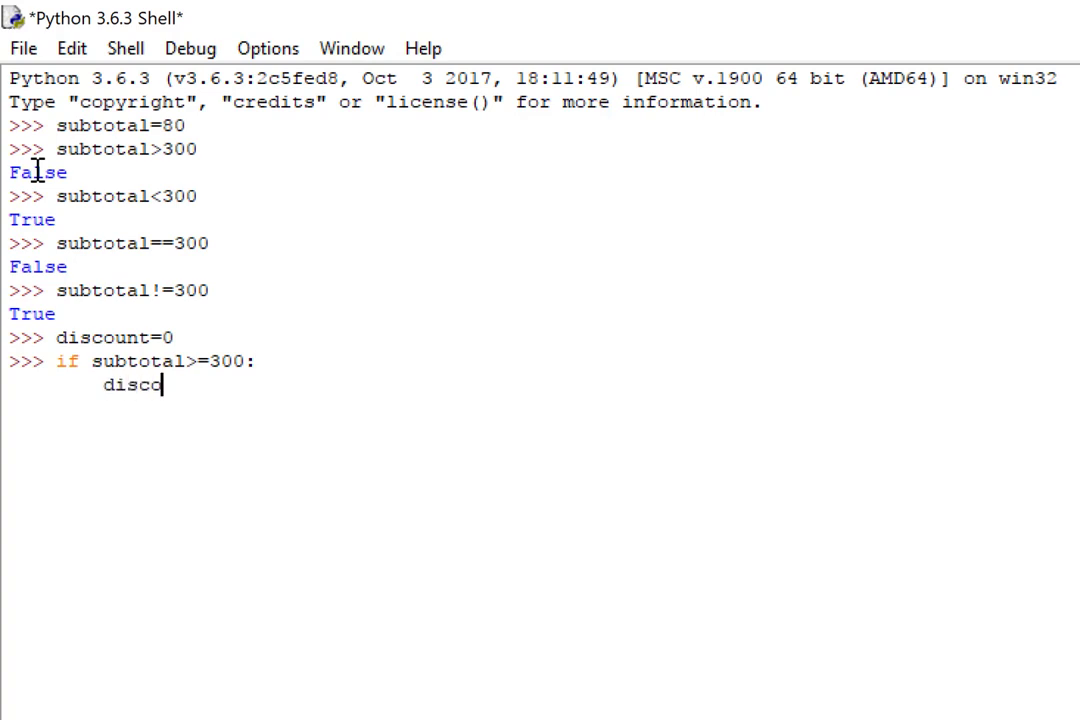
text(unt=)
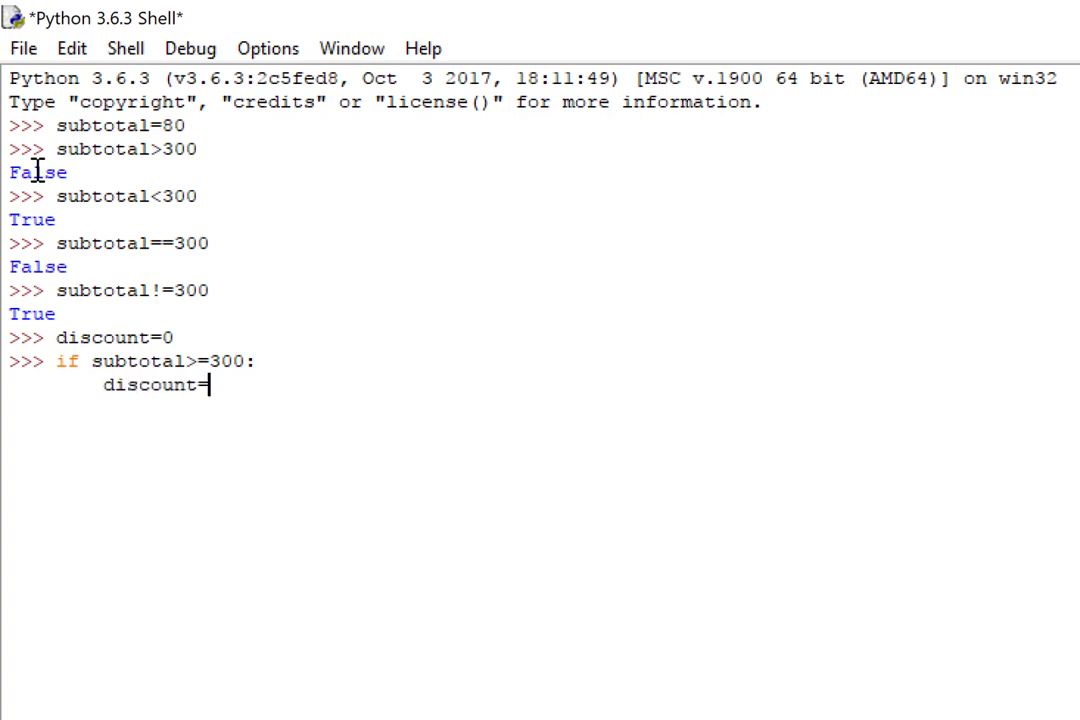
text(subtotal)
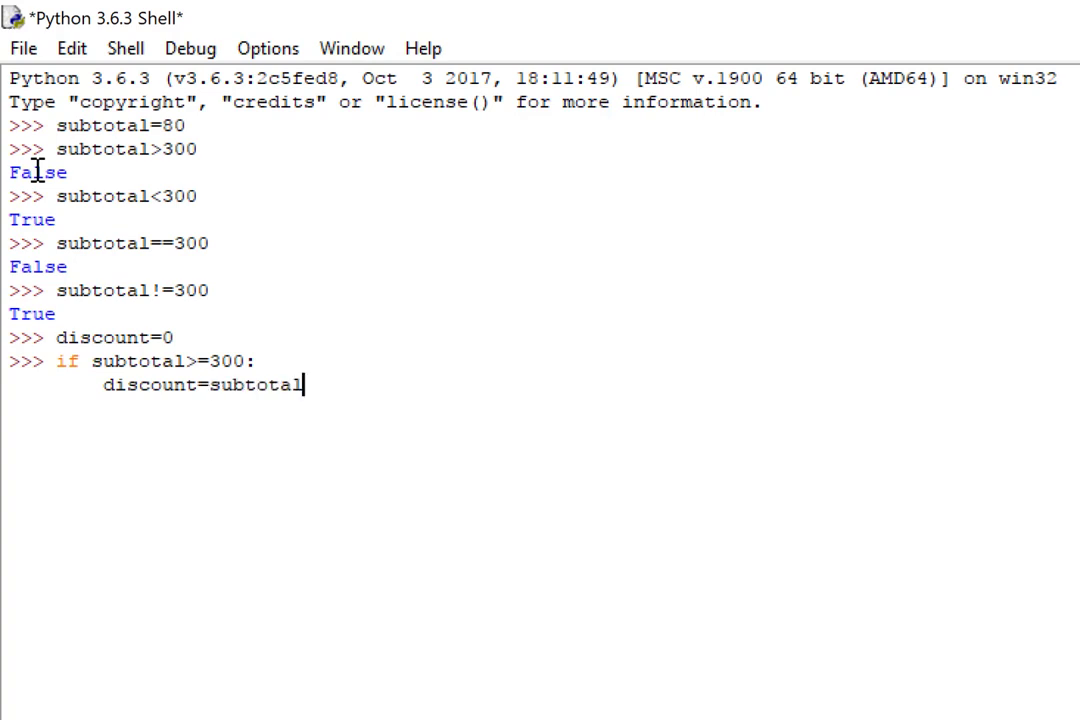
text(*0)
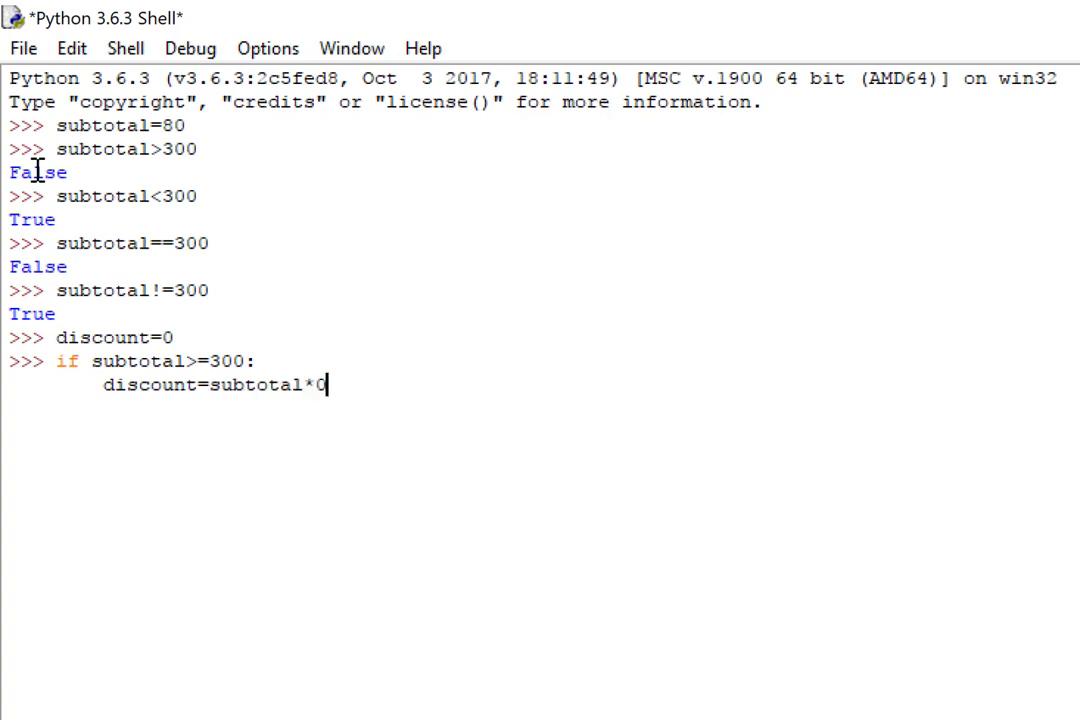
text(.05)
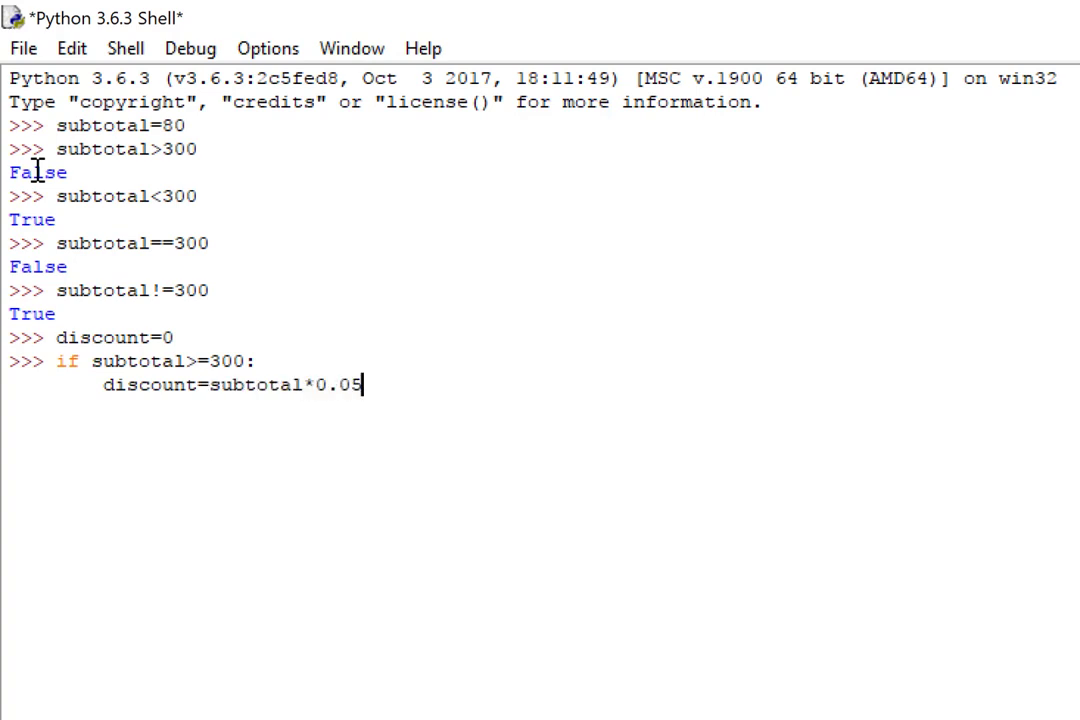
key(Return)
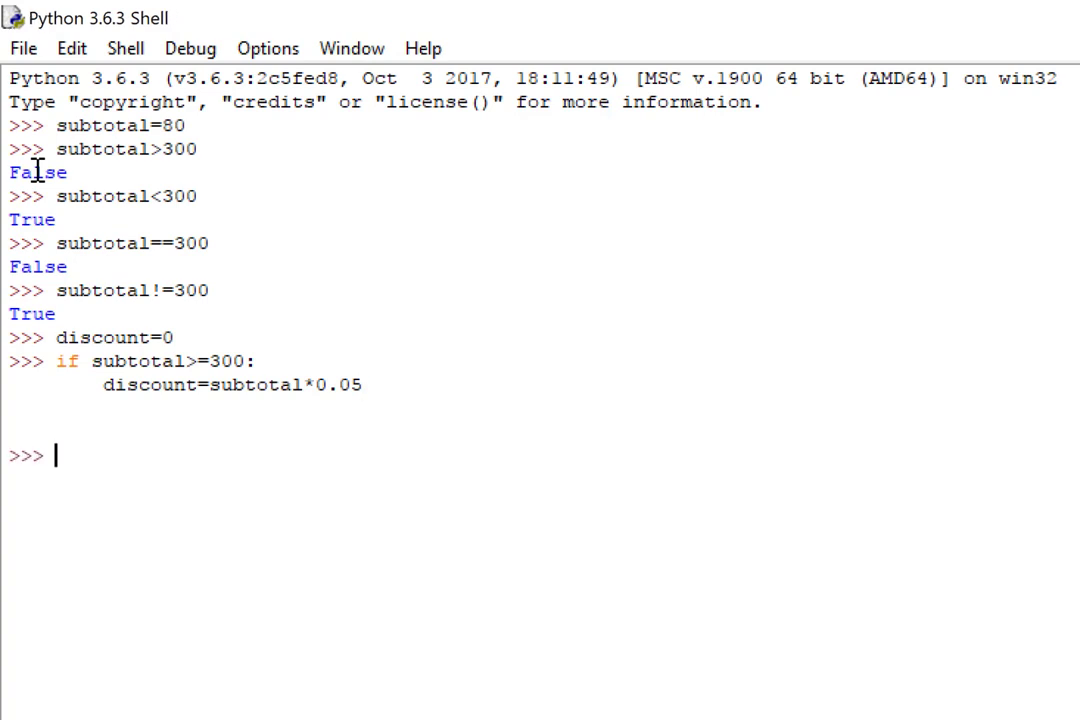
text(discou)
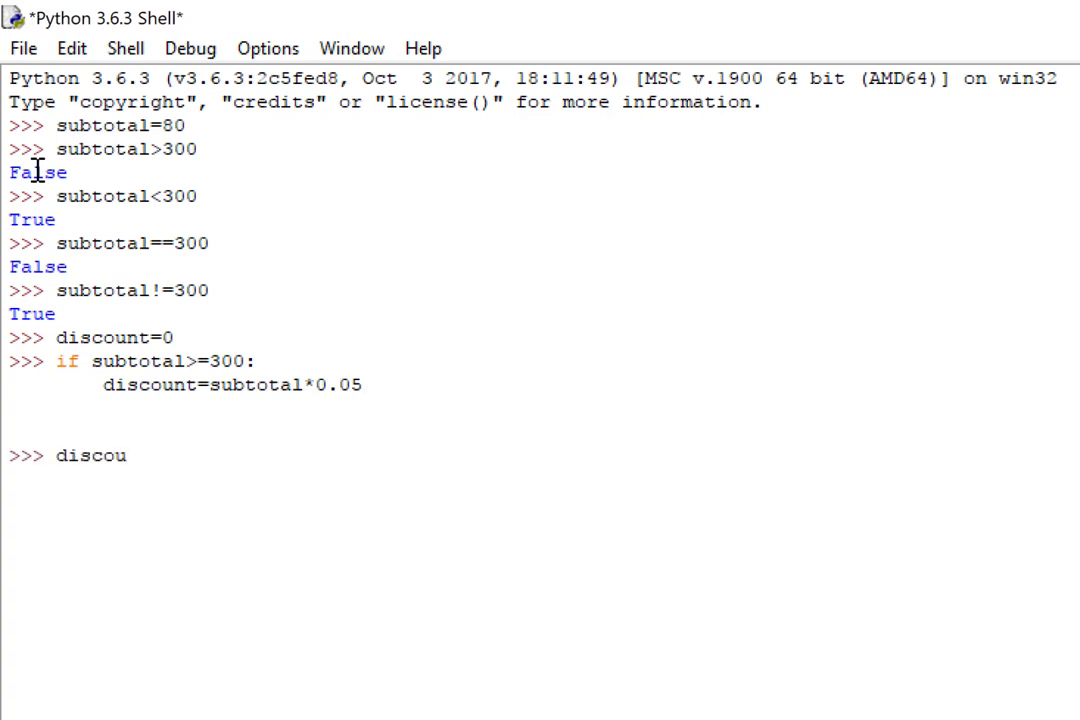
key(Return)
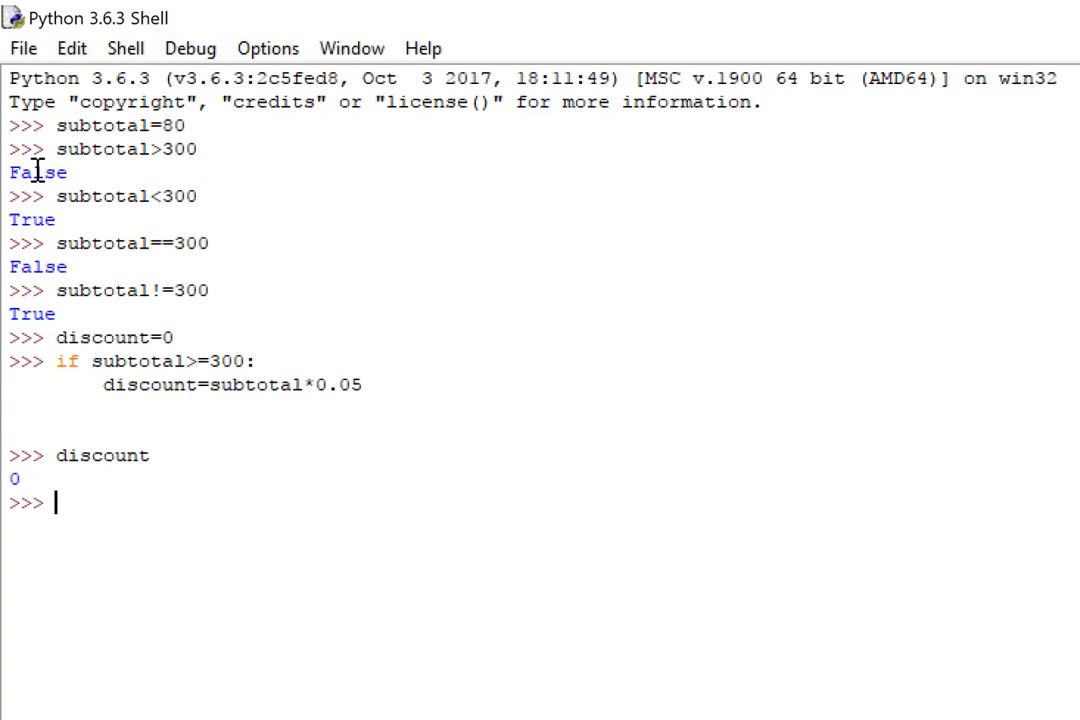
Set subtotal=400 and rerun the 5% block so discount shows 20.0.
text(subtotal)
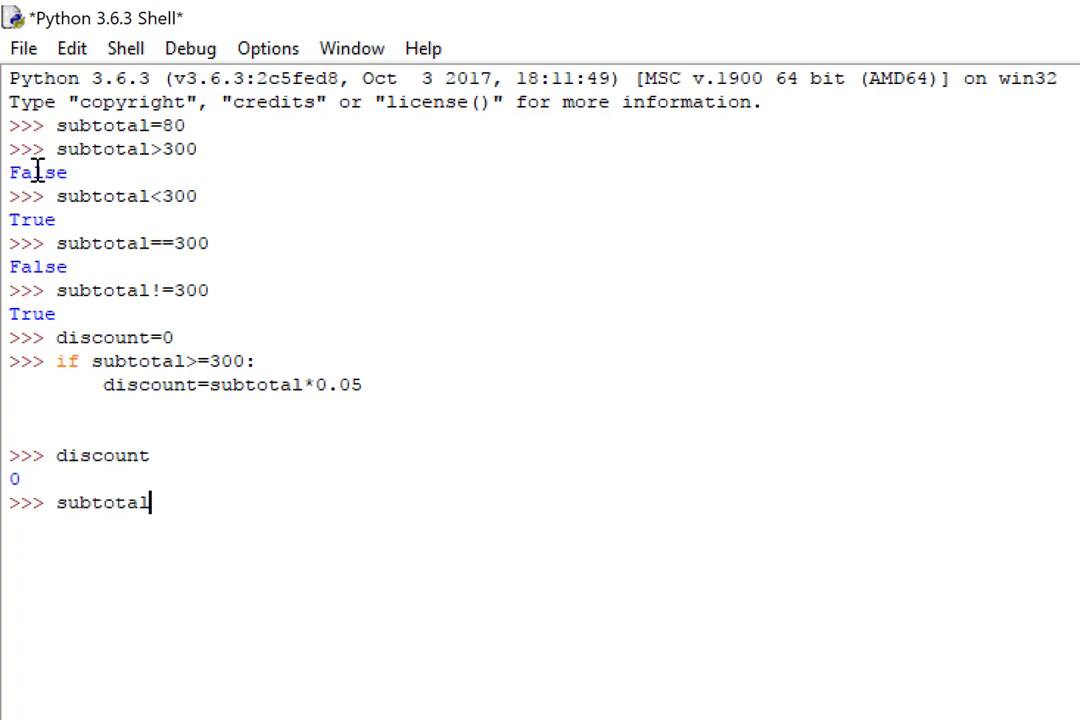
text(=400)
text(discount)
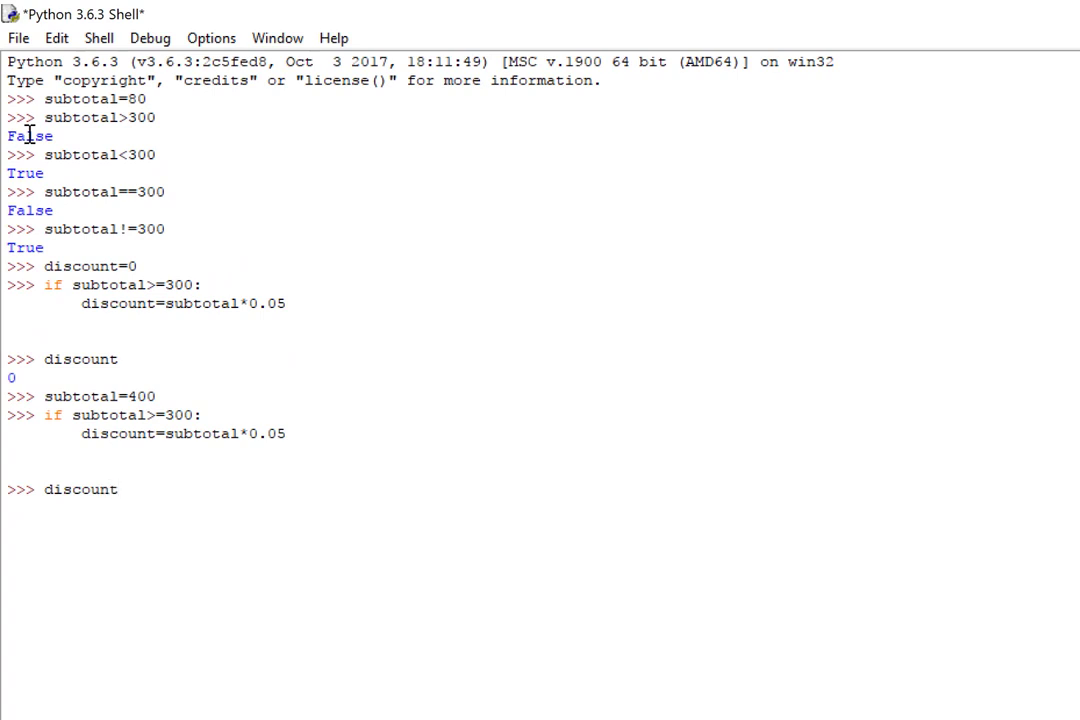
key(Return)
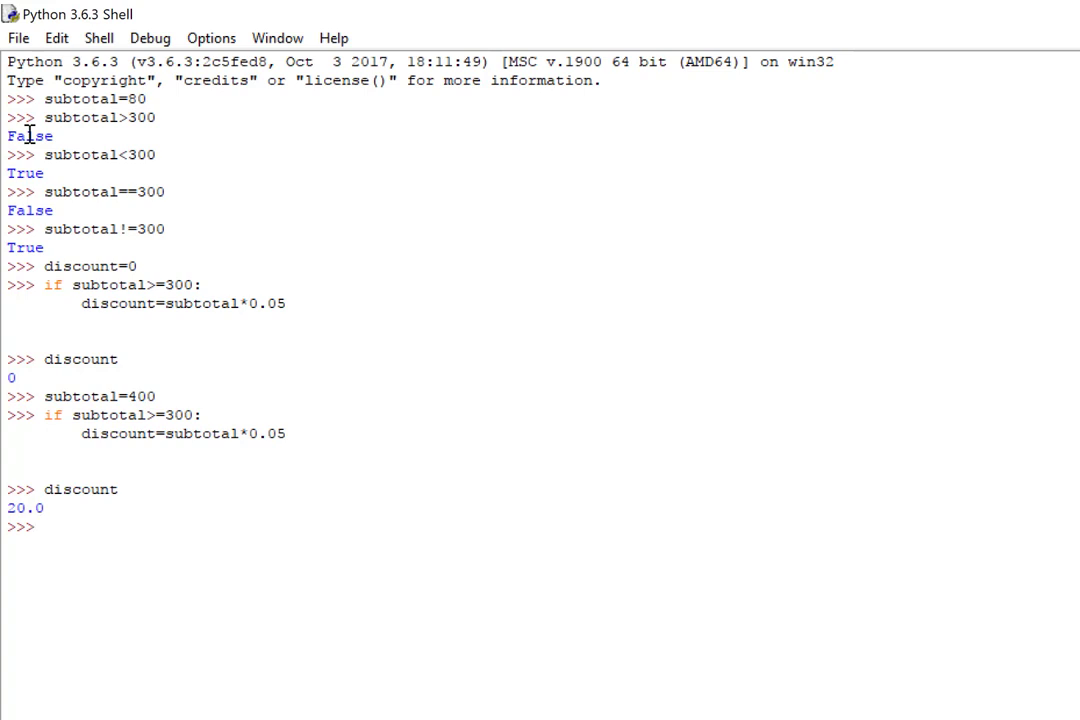
Enter 'if subtotal>=300: discount=subtotal*0.05 / else: discount=0', then type discount again.
text(if)
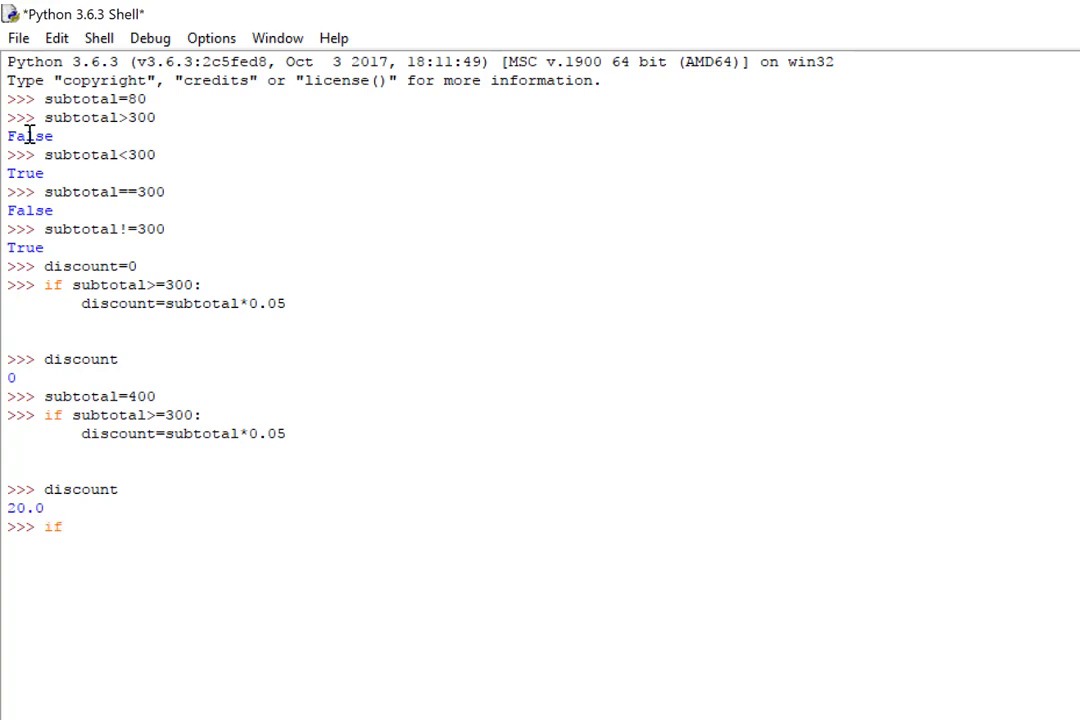
text(subtotal)
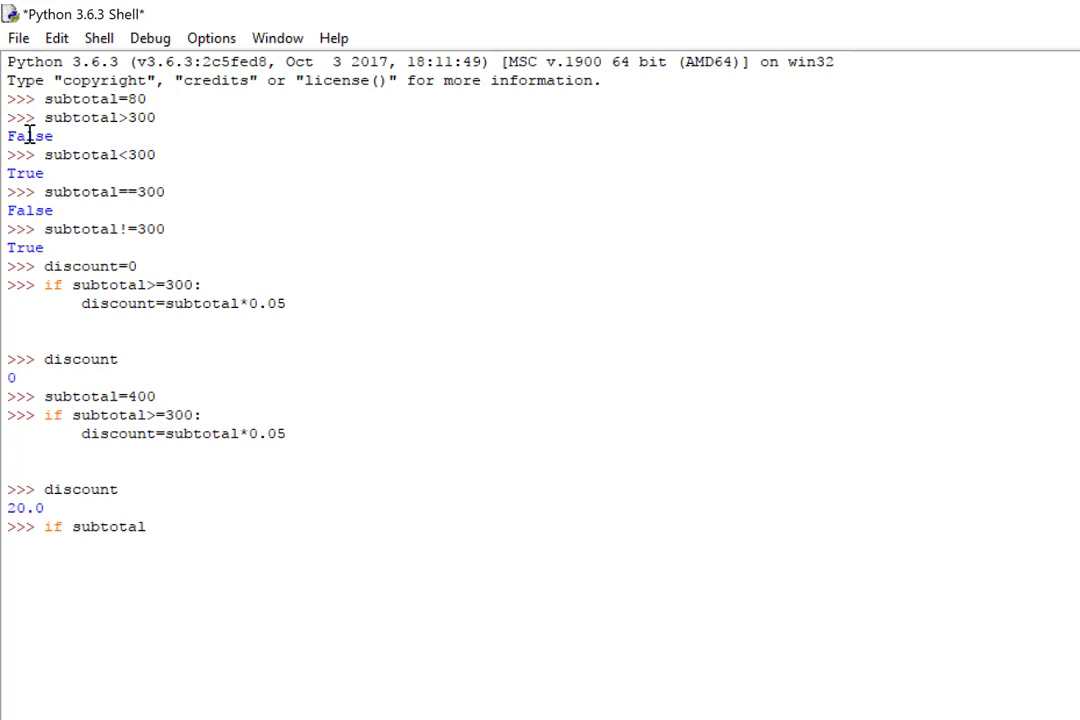
text(>)
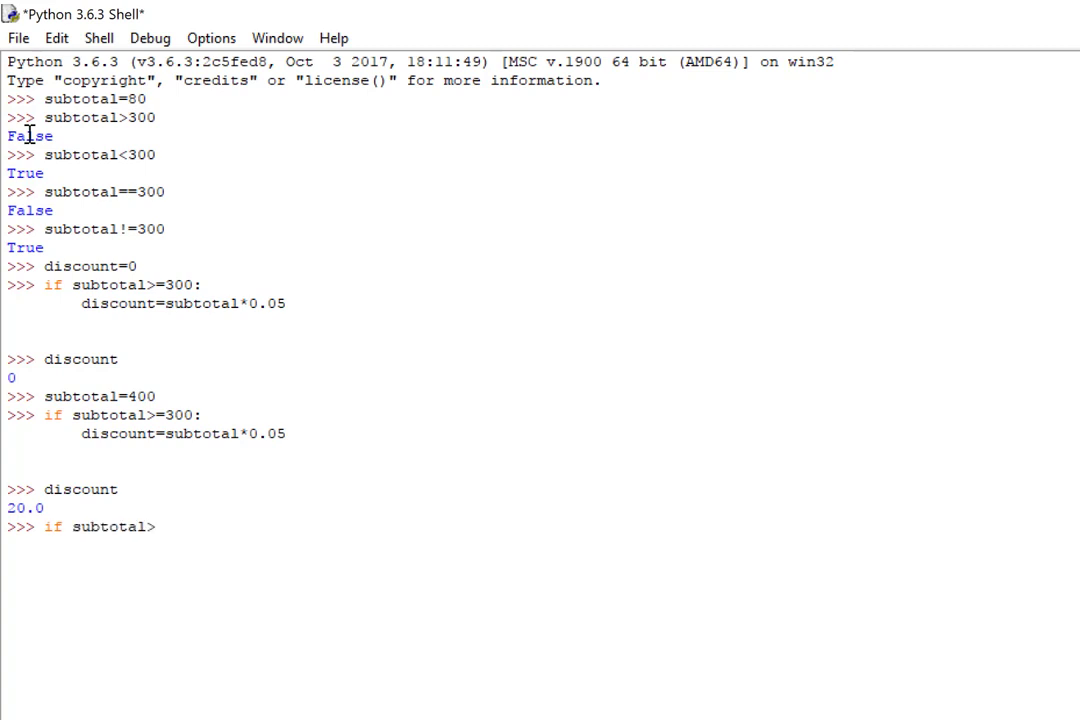
text(=300:)
text(di)
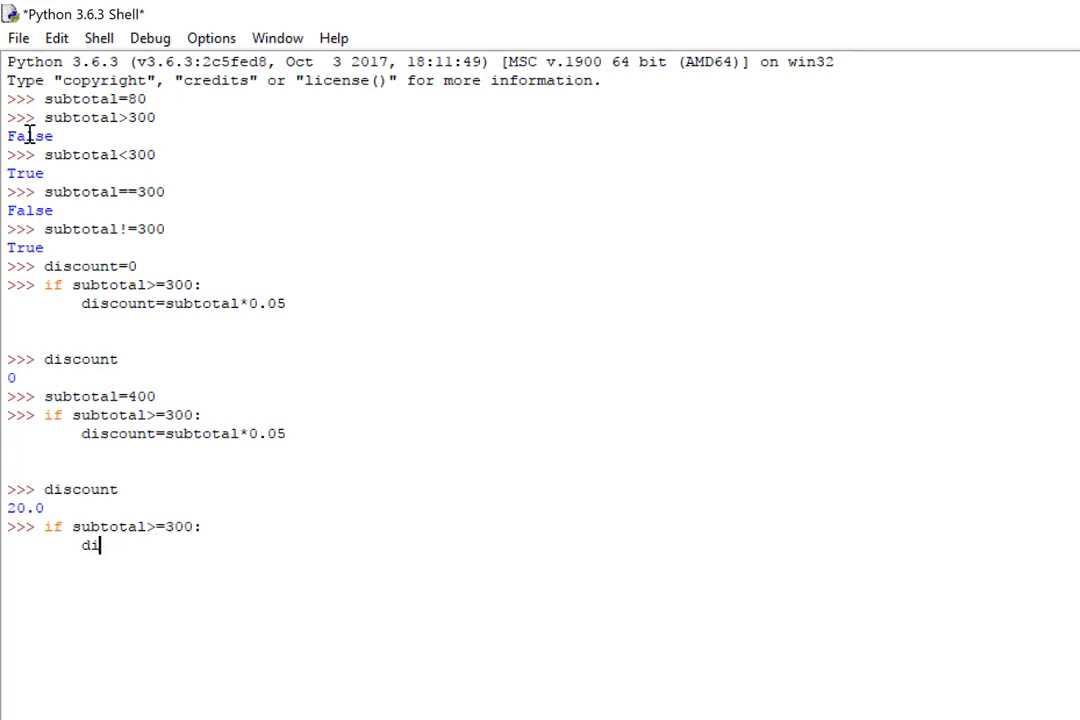
text(scount=)
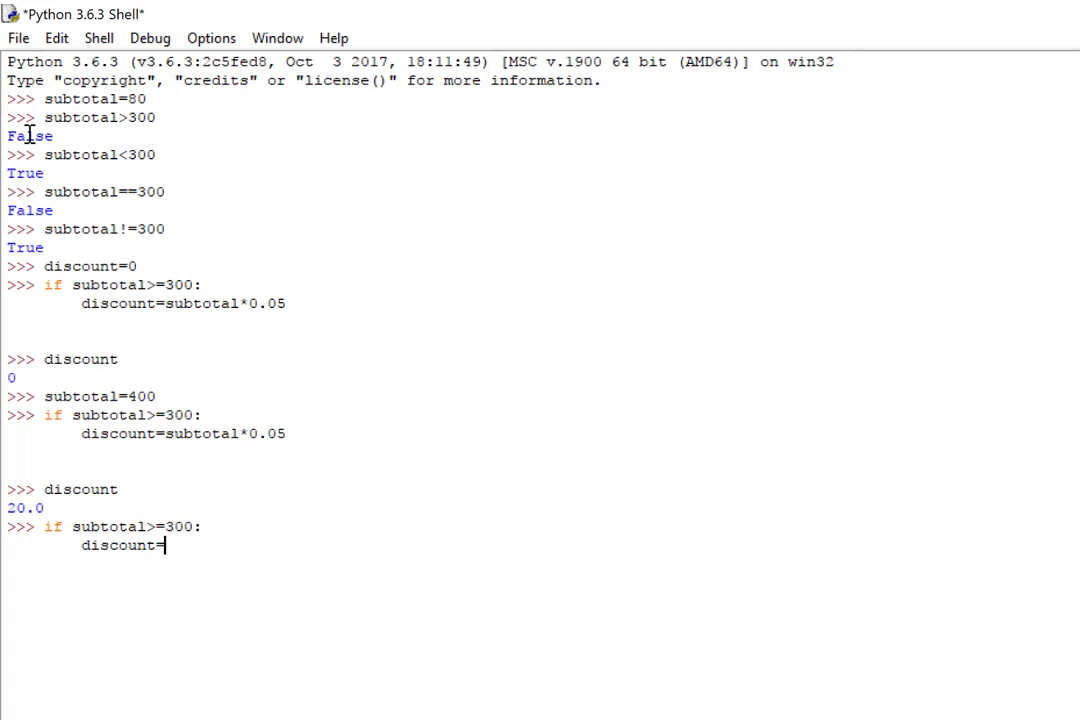
text(subtotal*)
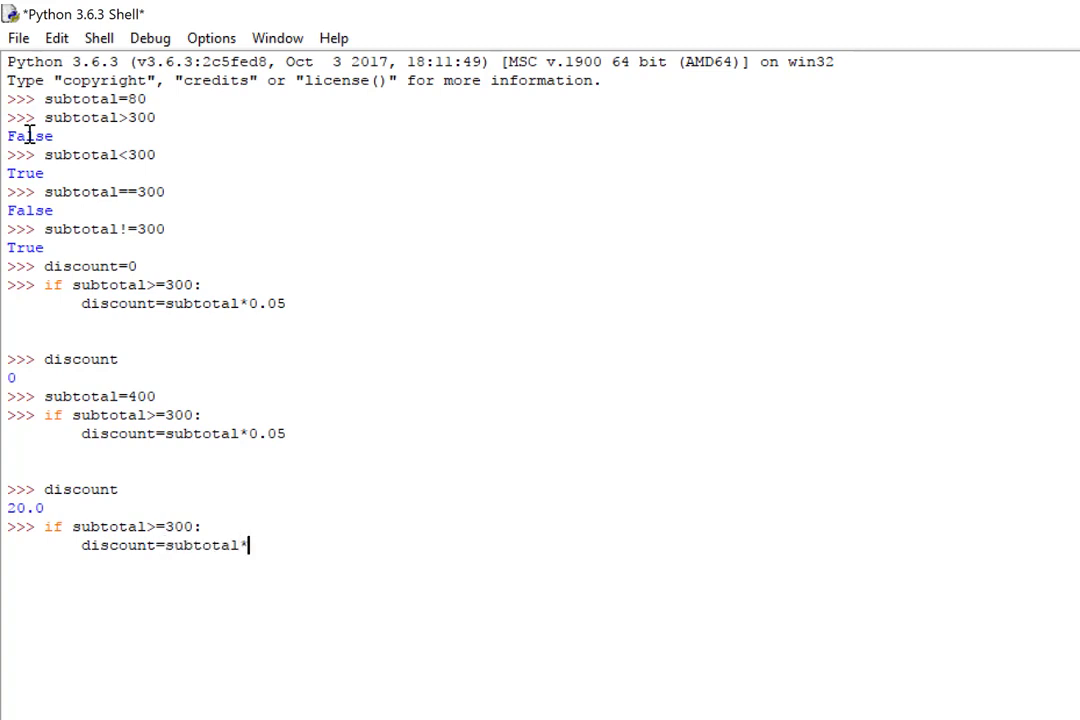
text(0.05)
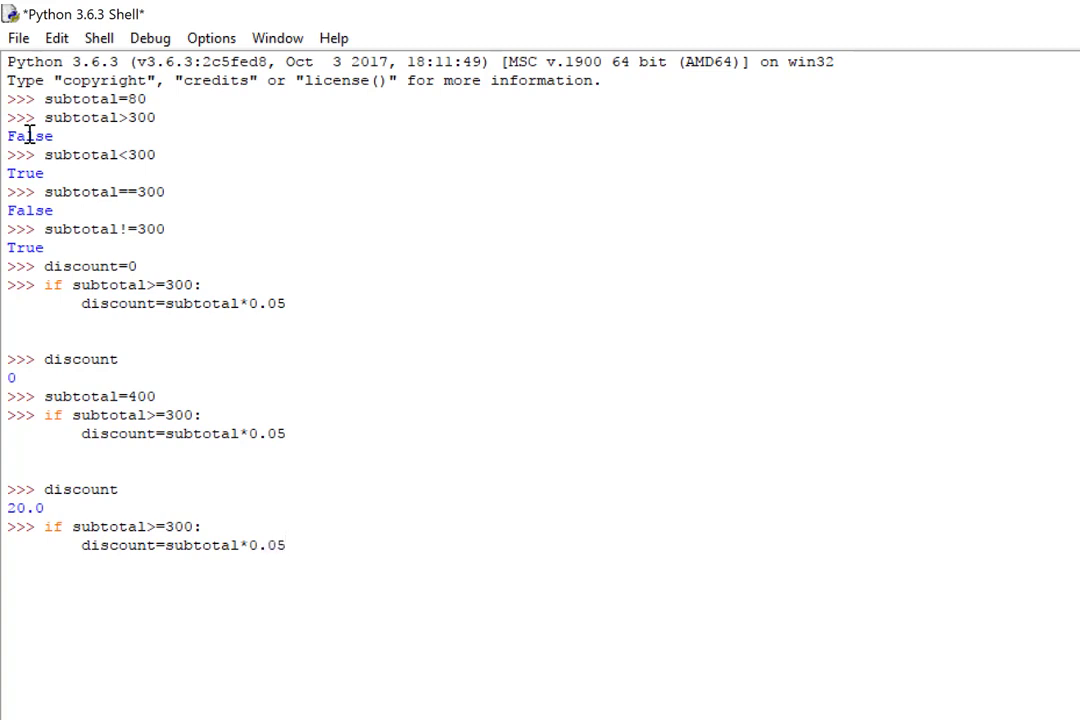
text(else:)
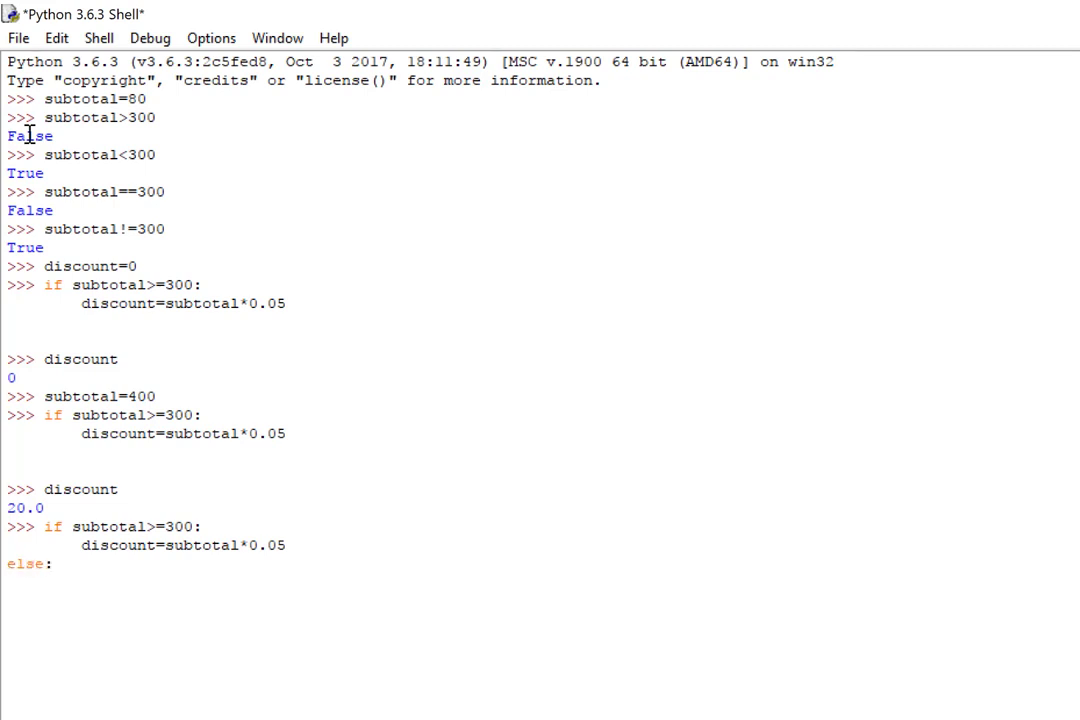
text(disco)
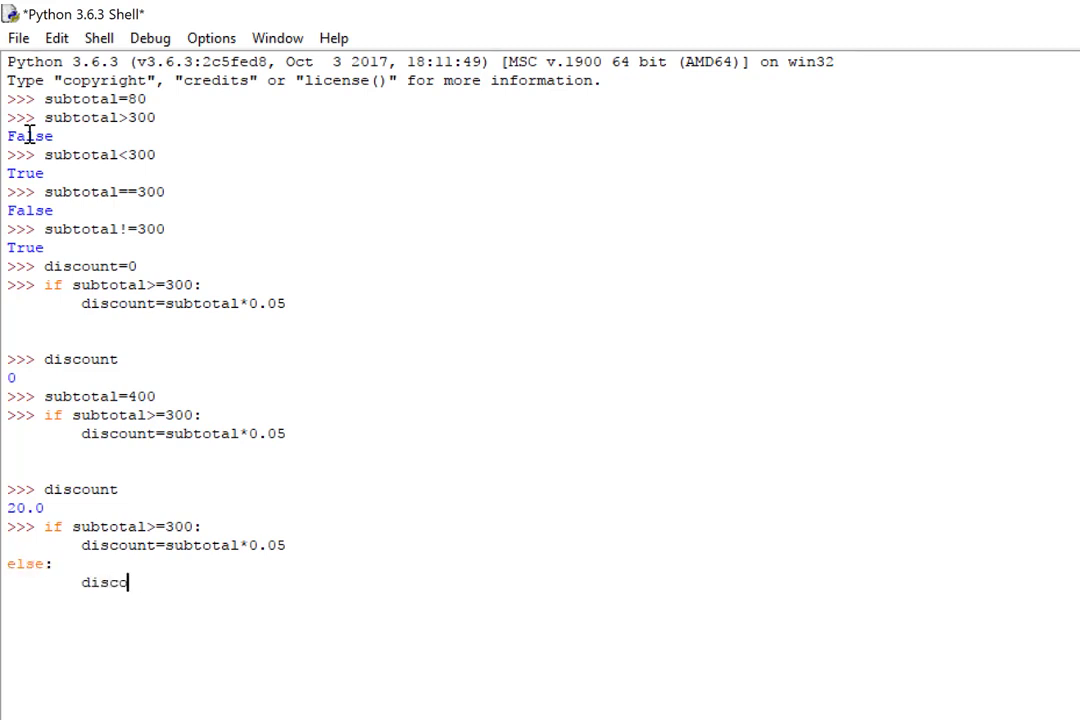
text(unt=0)
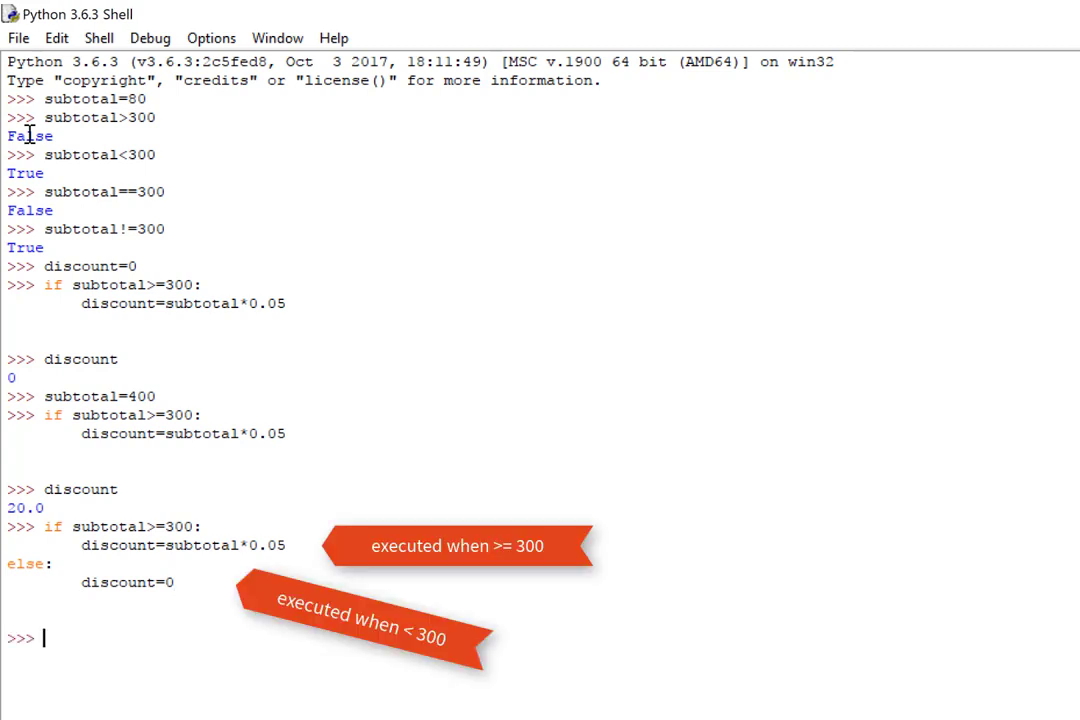
text(discount)
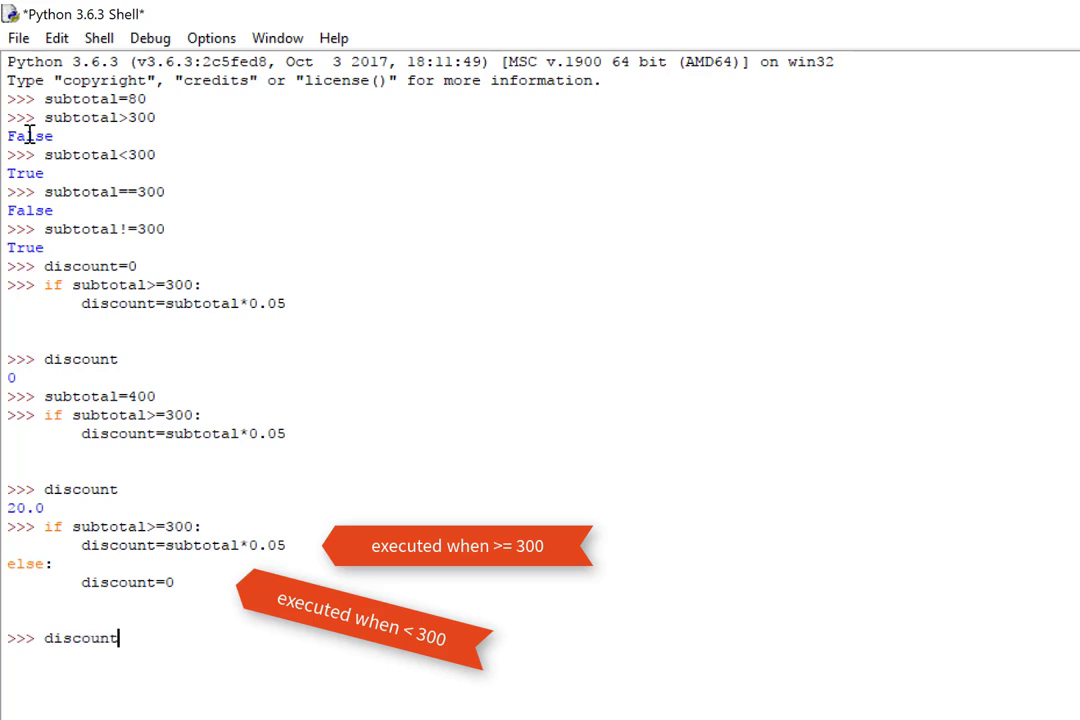
key(Return)
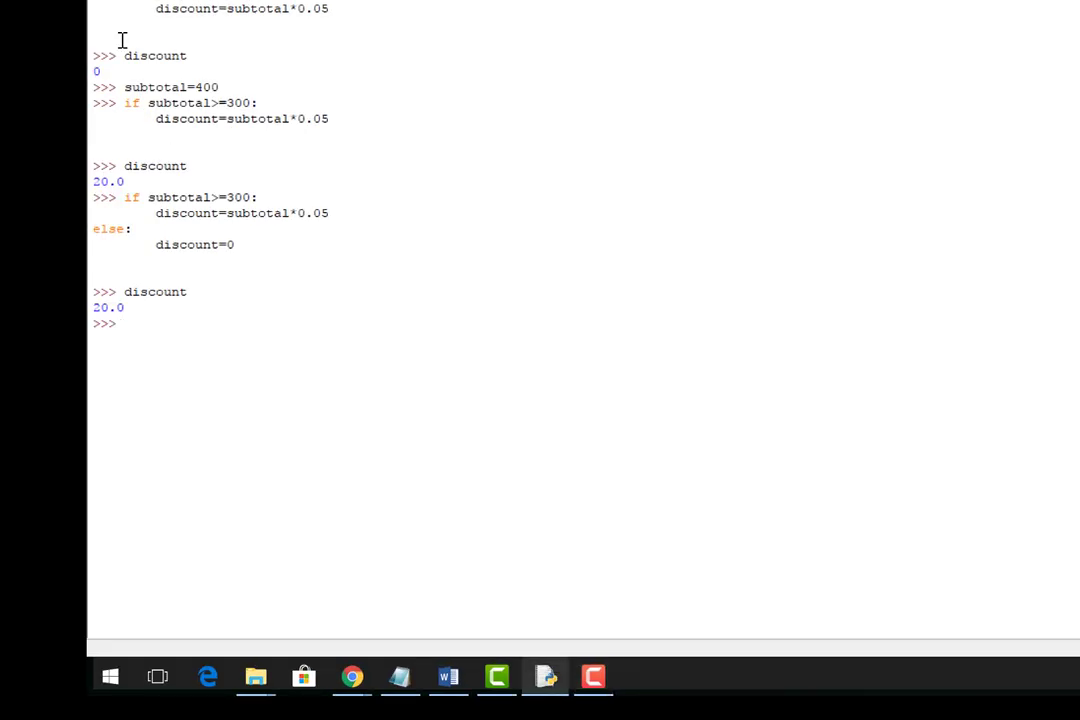
Set subtotal=150, run the if/elif/else block with a 2% tier from 100, and show discount 3.0.
text(subto)
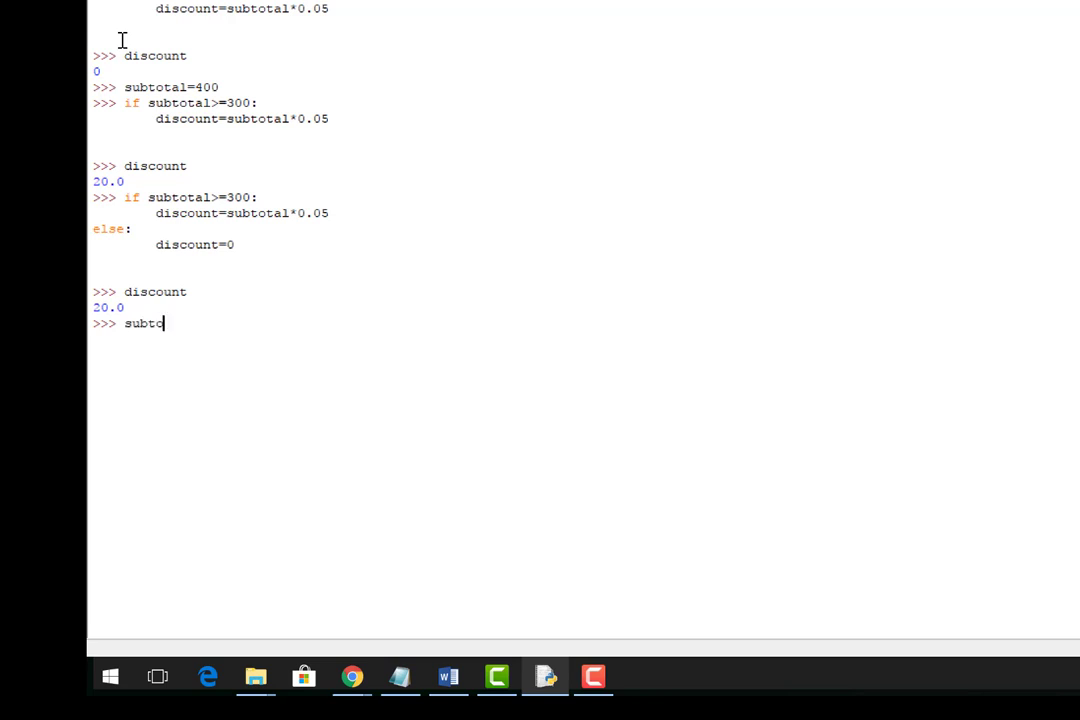
text(tal=1)
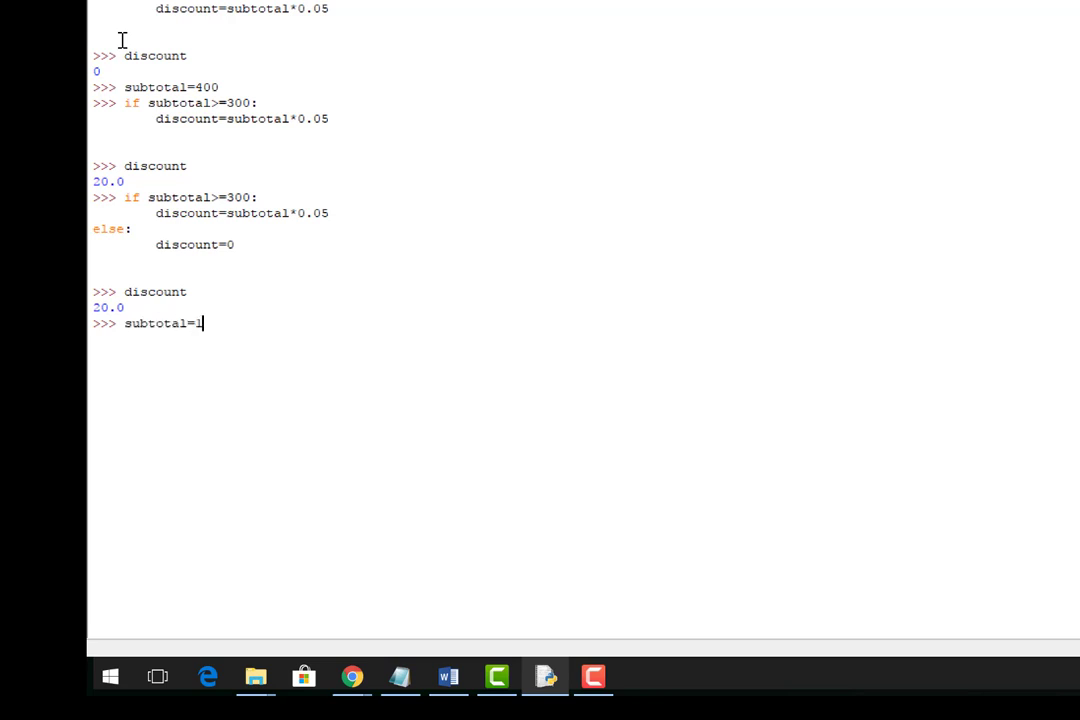
text(50)
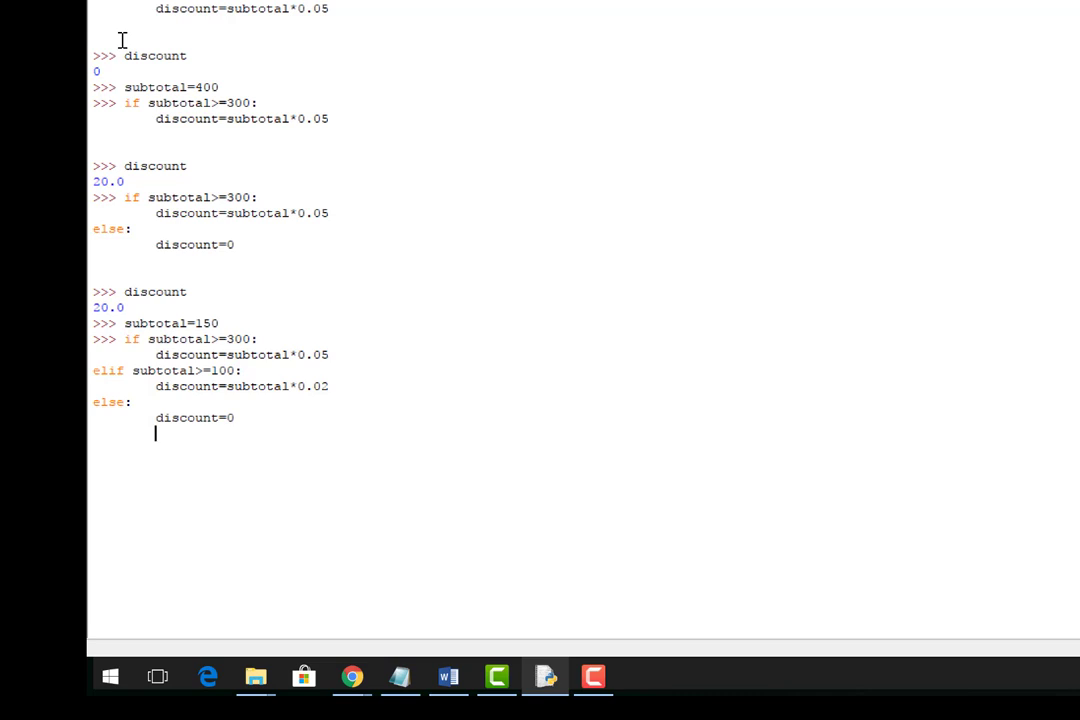
key(Return)
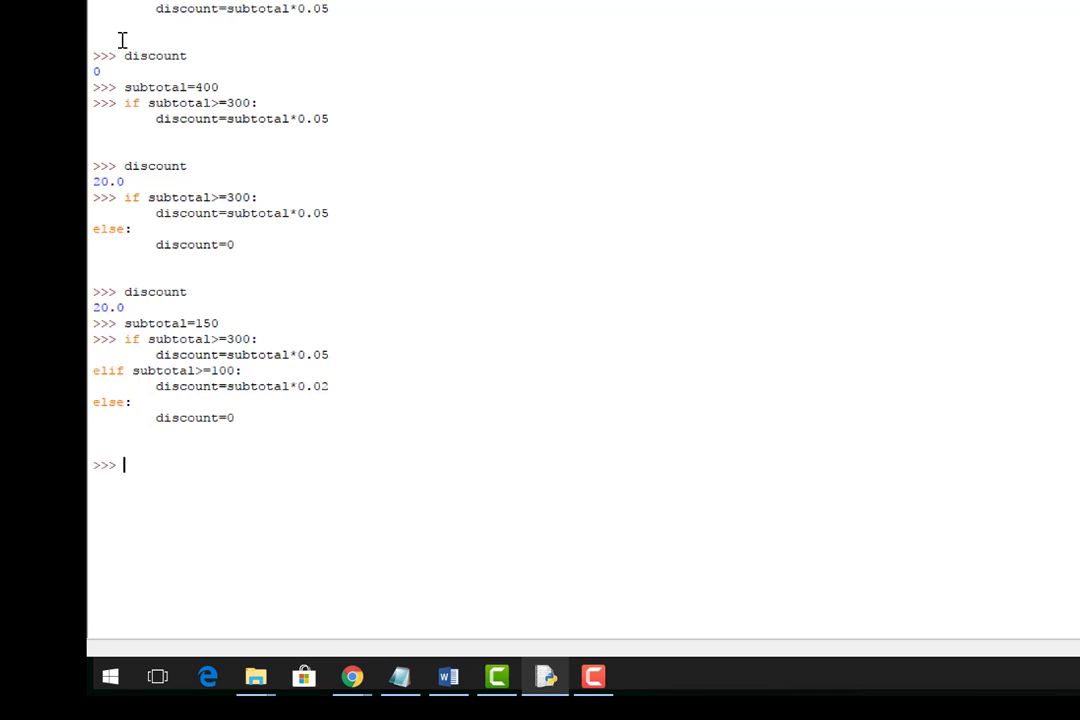
text(discount)
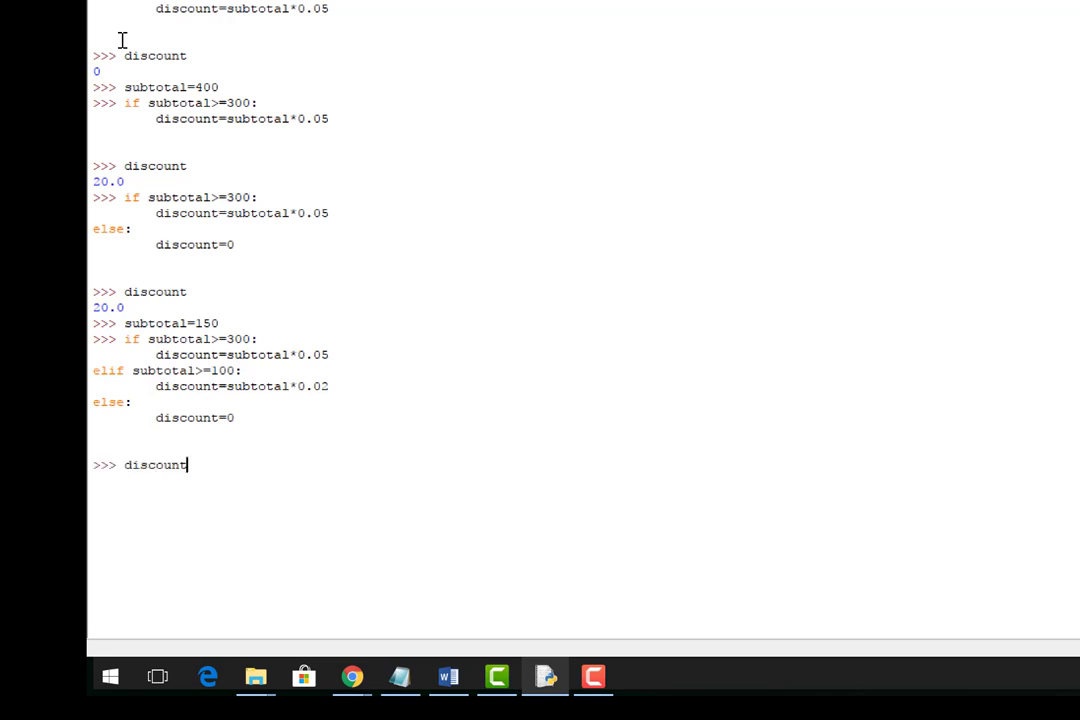
key(Return)
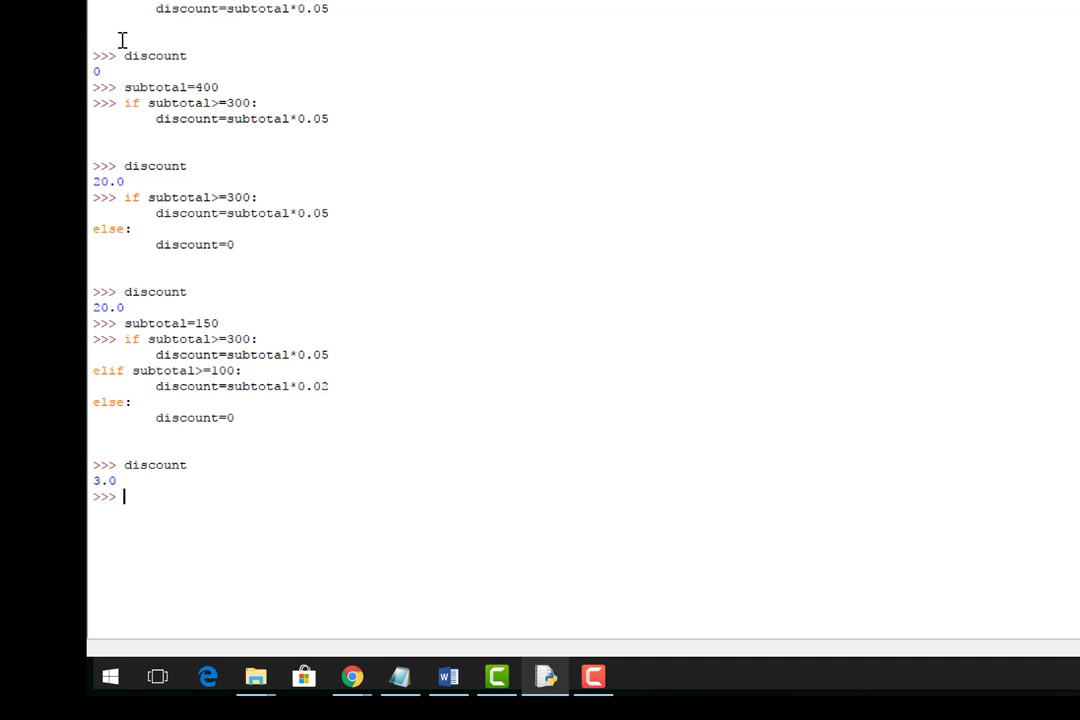